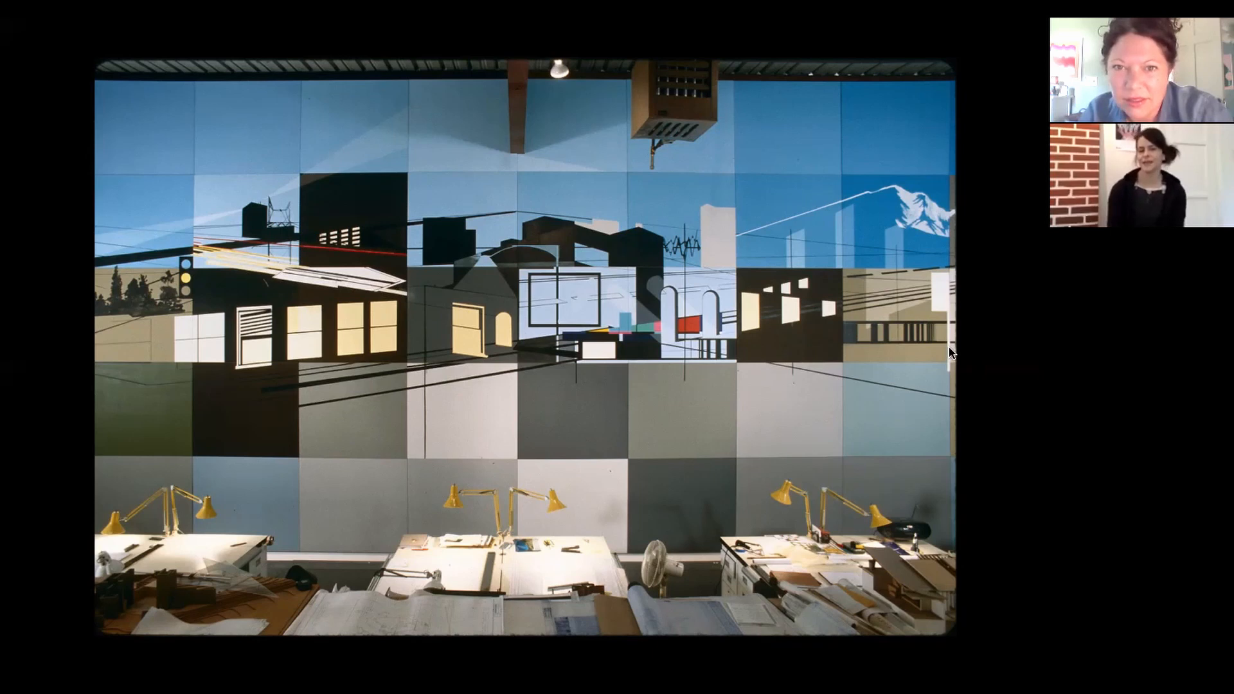
pyautogui.moveTo(939, 382)
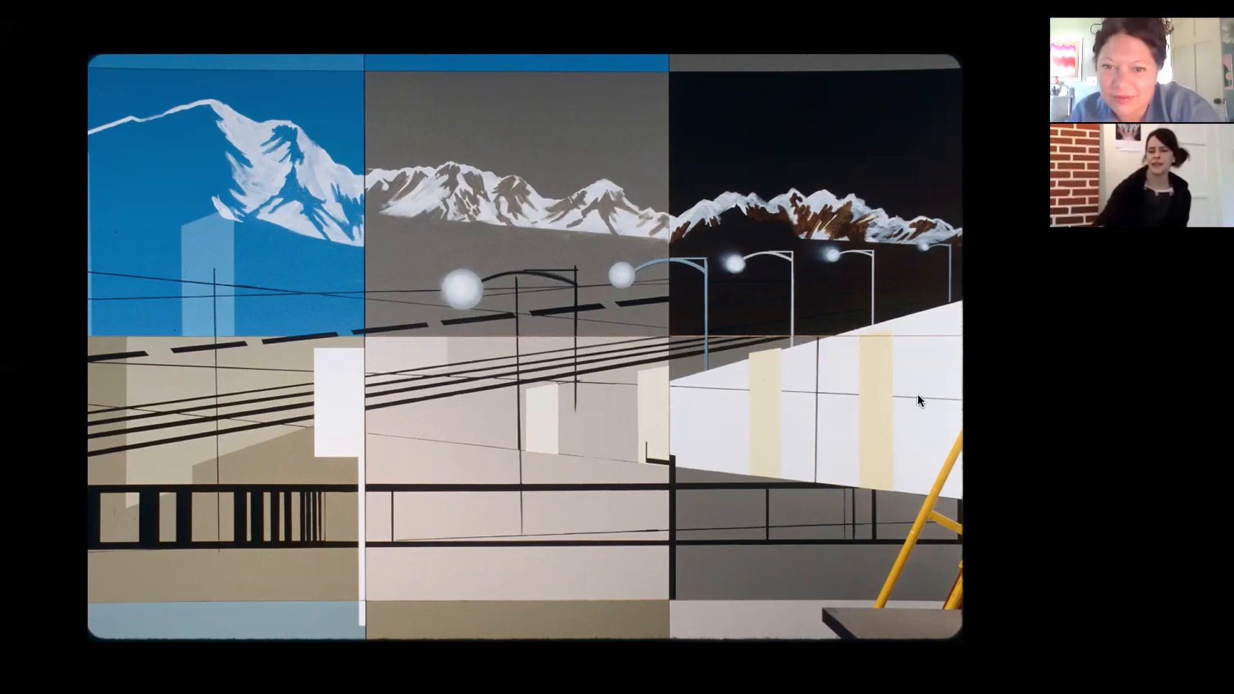
pyautogui.moveTo(621, 248)
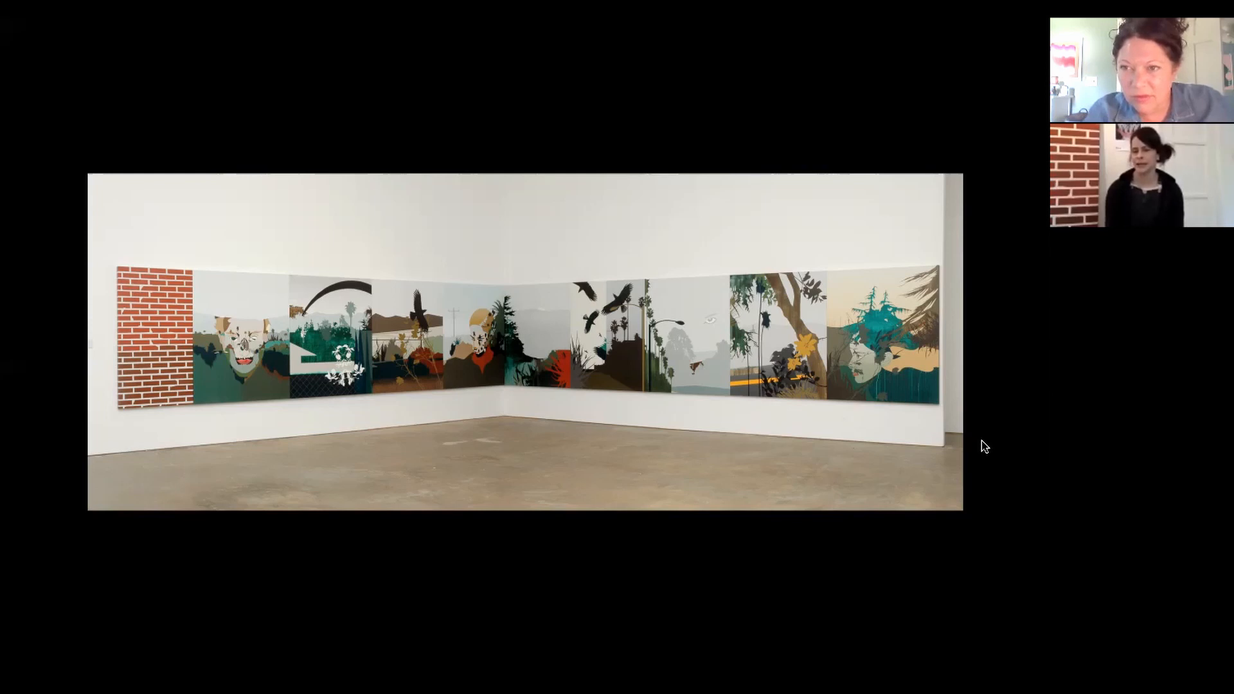
pyautogui.moveTo(988, 374)
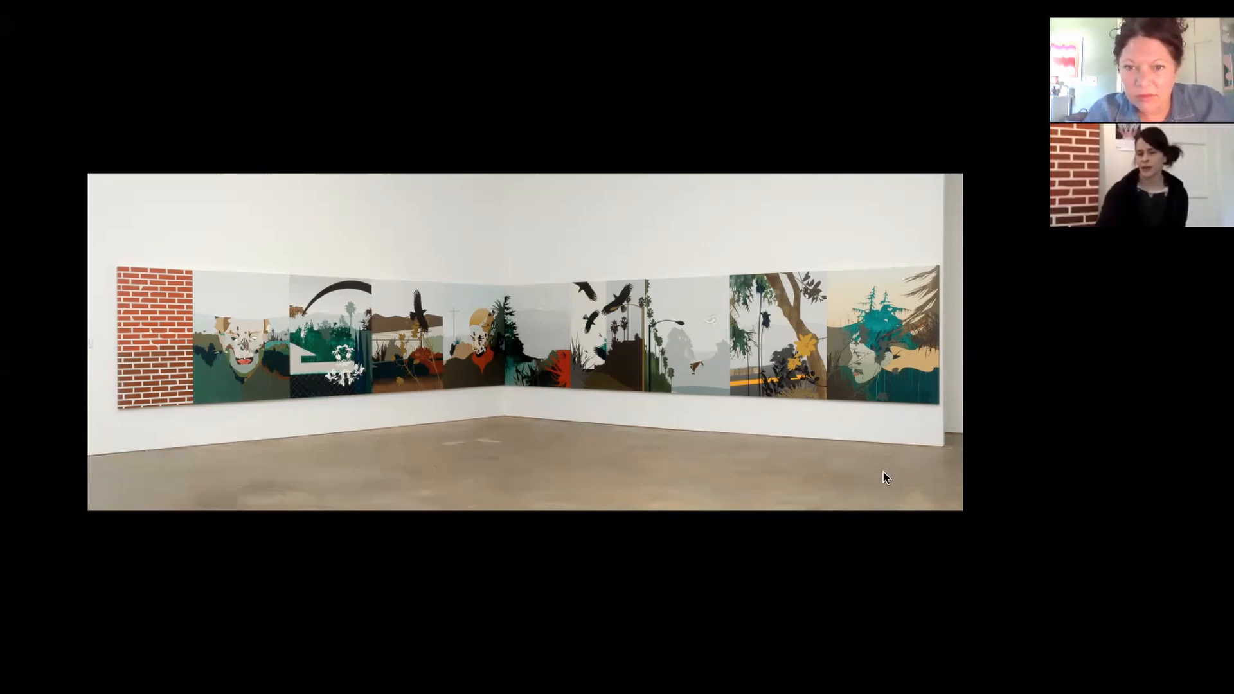
pyautogui.moveTo(936, 472)
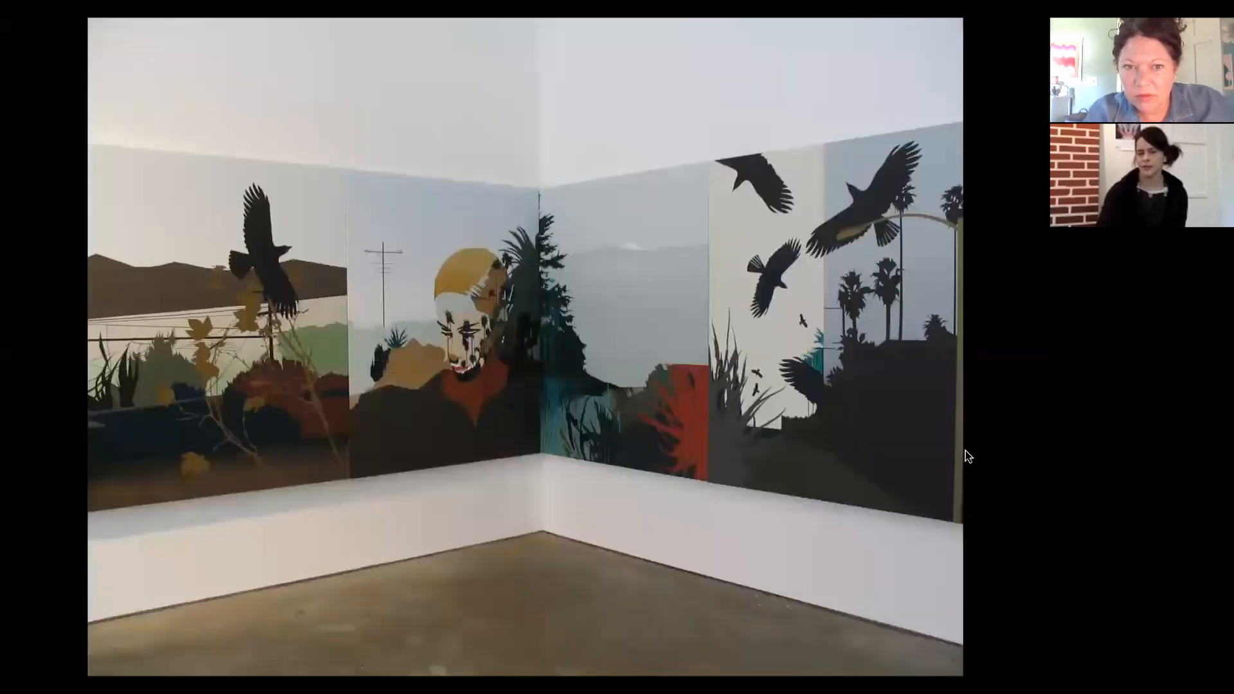
pyautogui.moveTo(1001, 460)
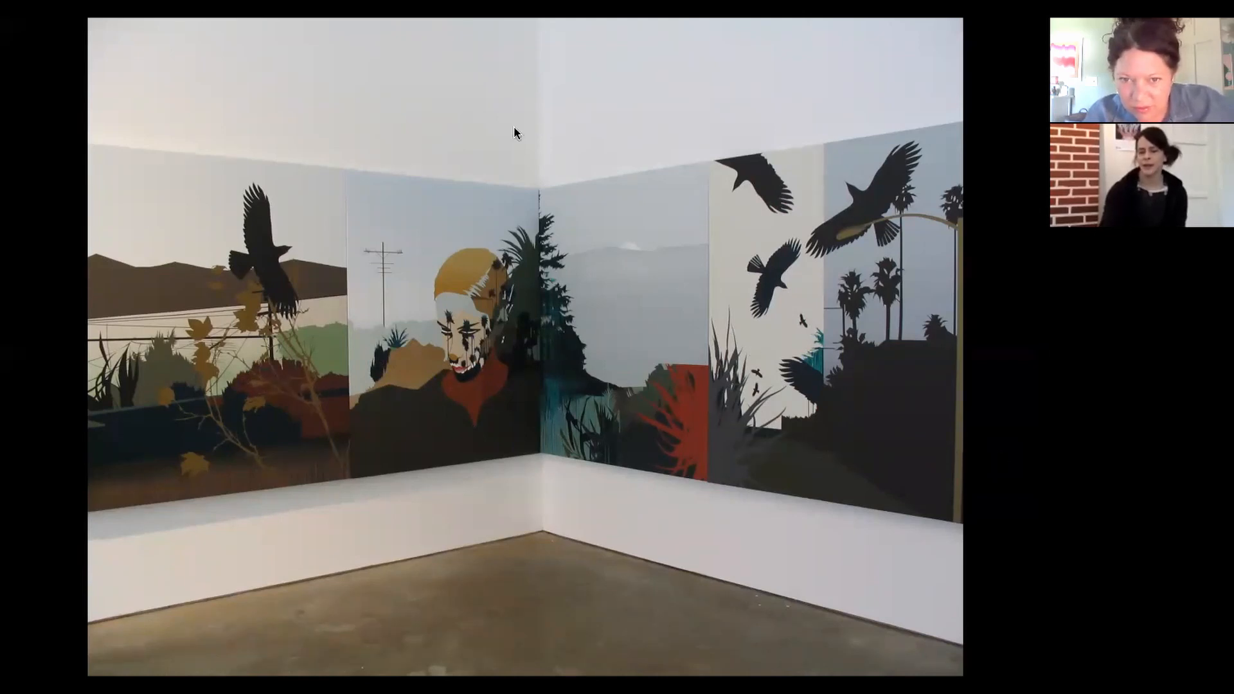
pyautogui.moveTo(440, 326)
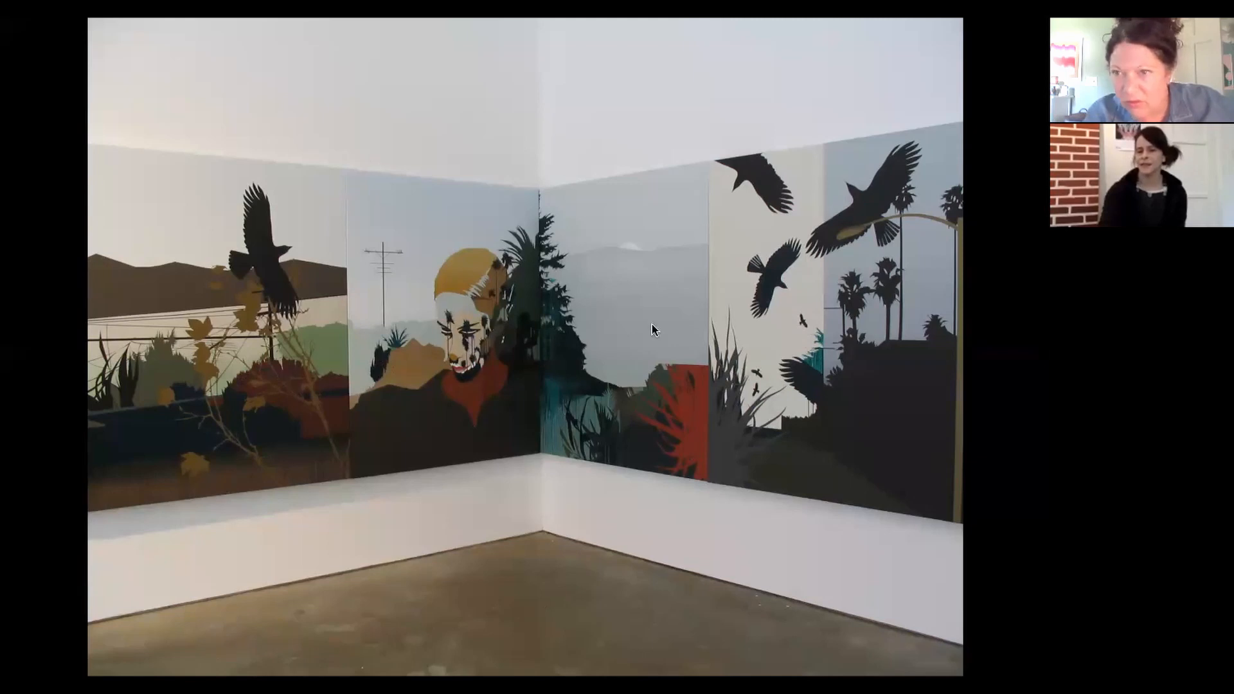
pyautogui.moveTo(478, 379)
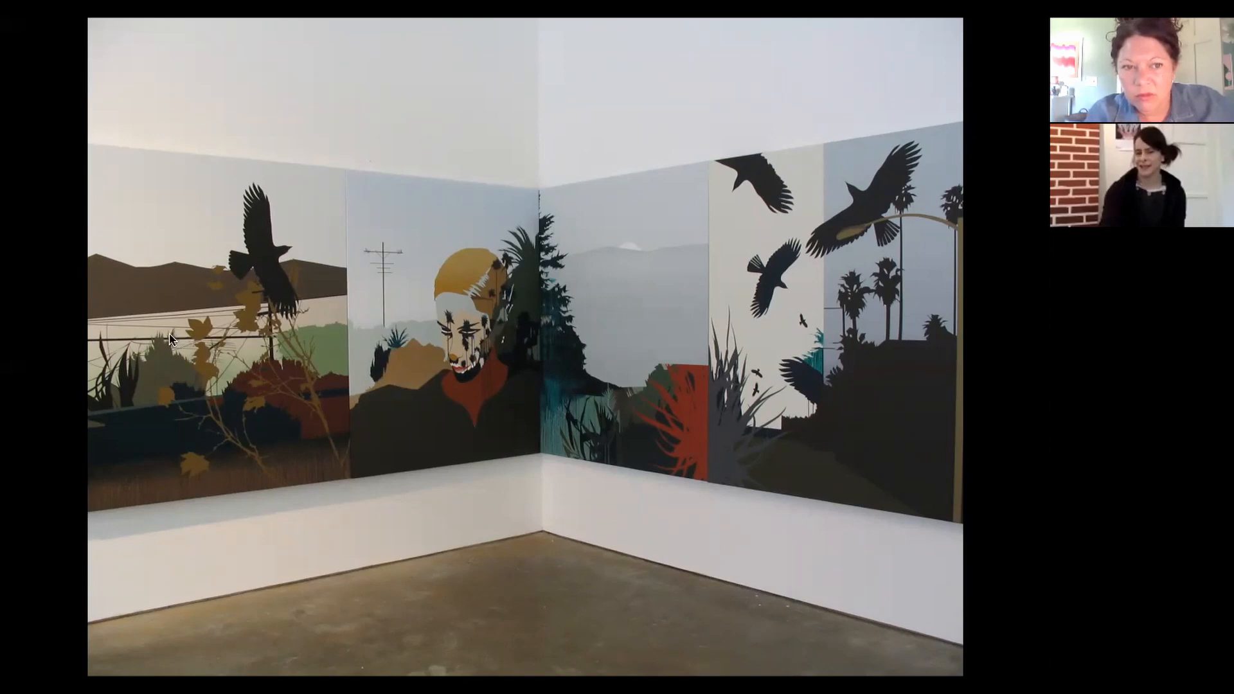
pyautogui.moveTo(952, 399)
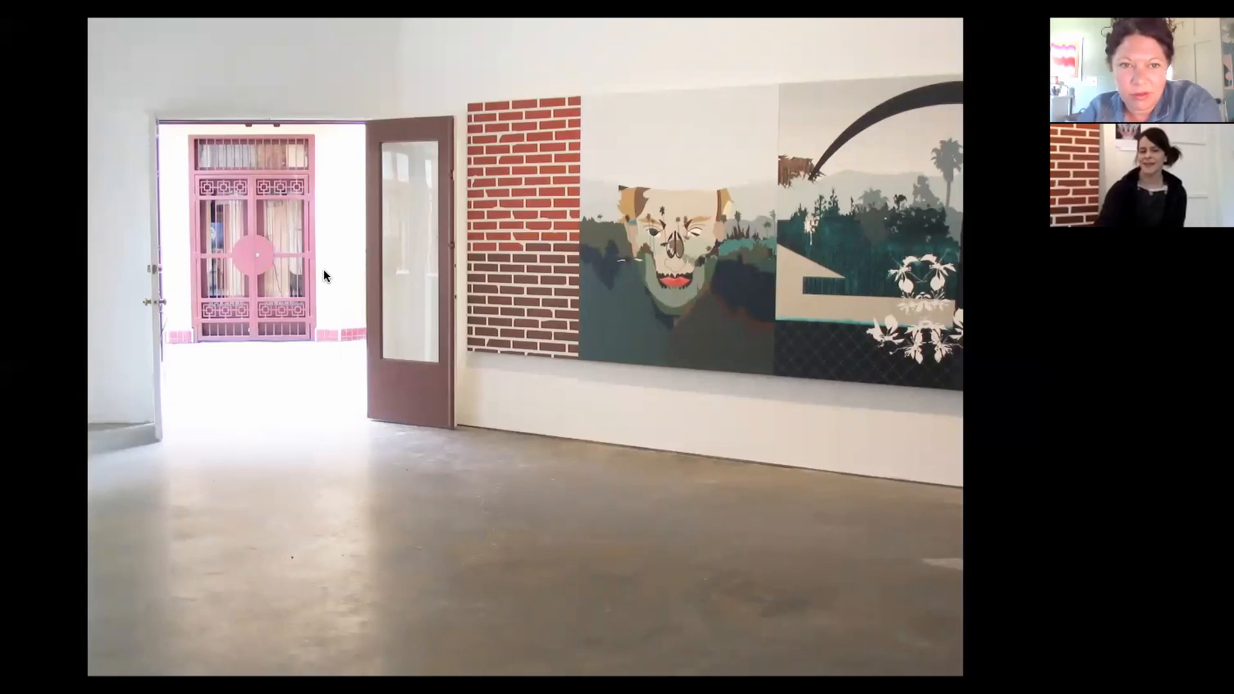
pyautogui.moveTo(409, 304)
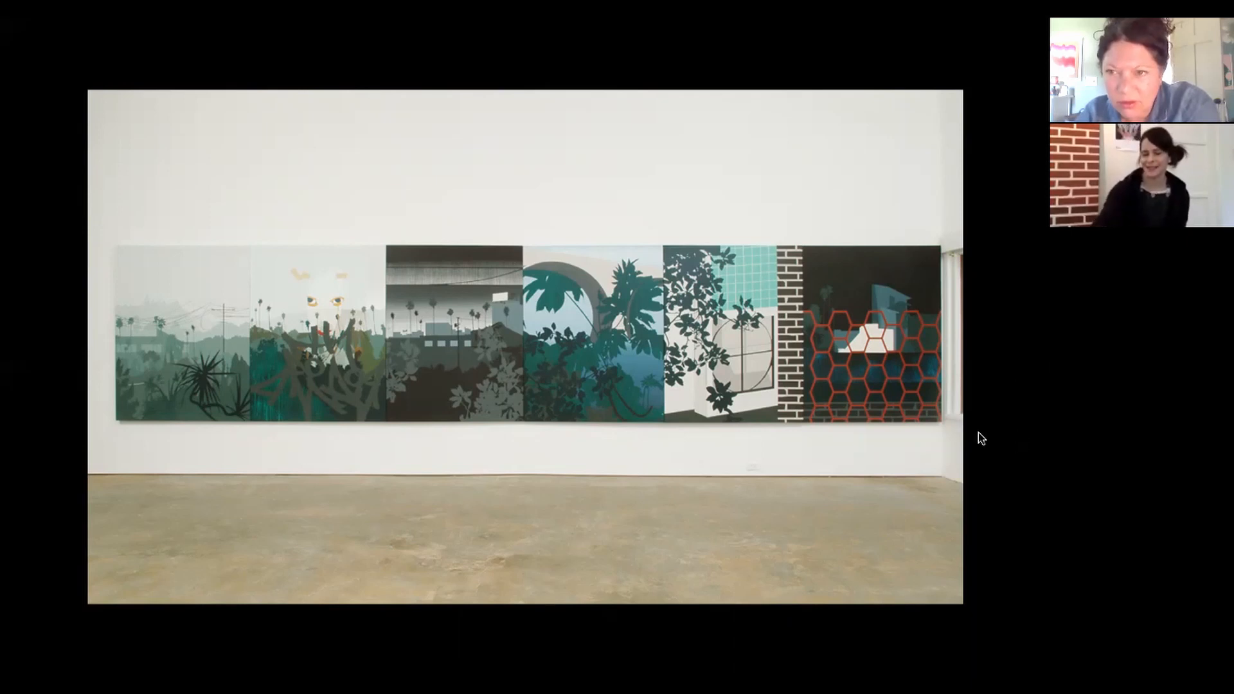
pyautogui.moveTo(966, 455)
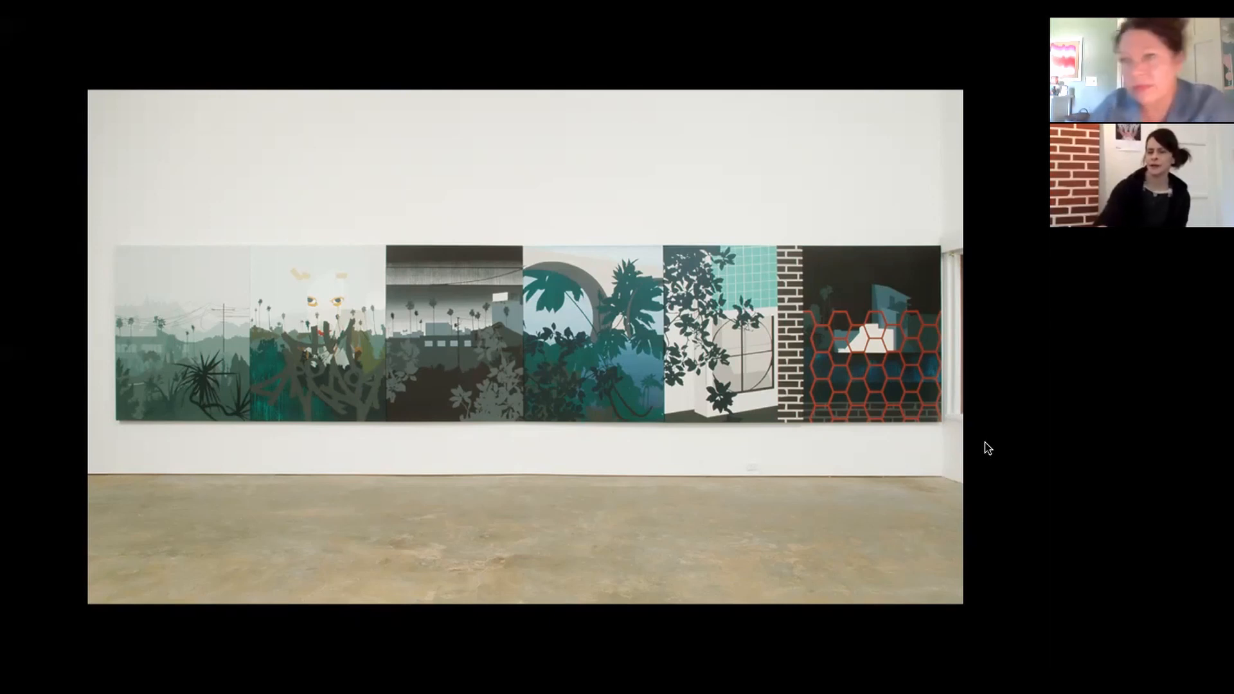
pyautogui.moveTo(923, 466)
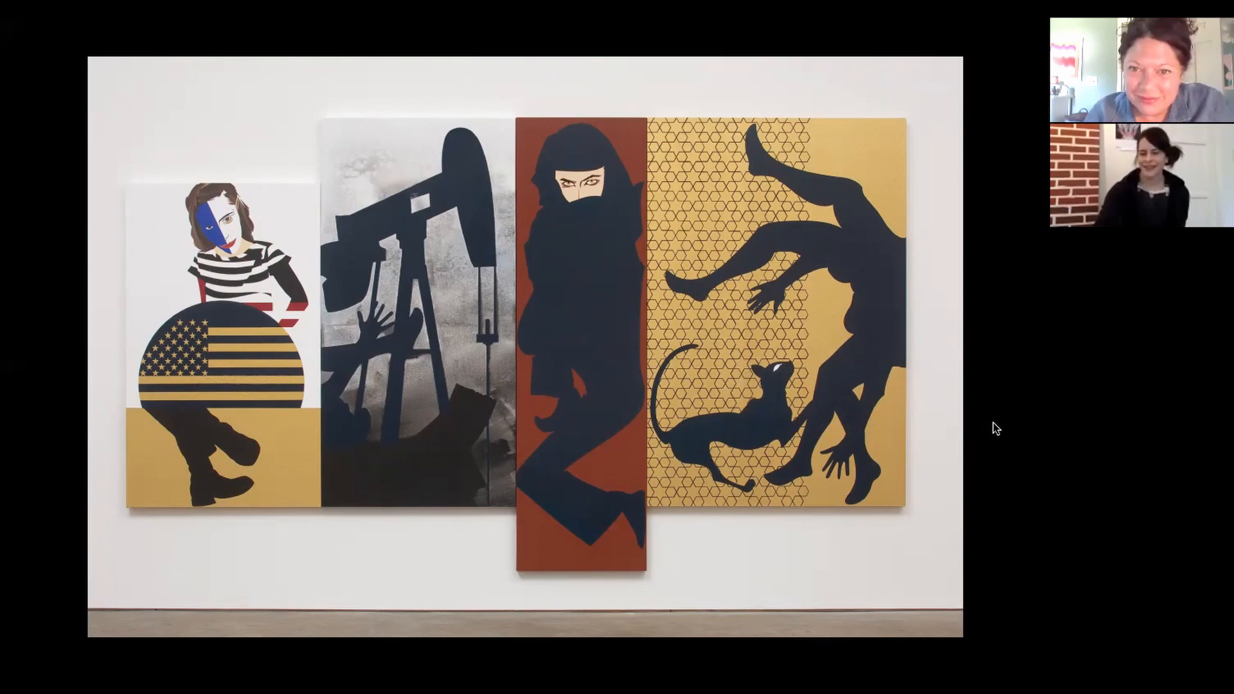
pyautogui.moveTo(1031, 425)
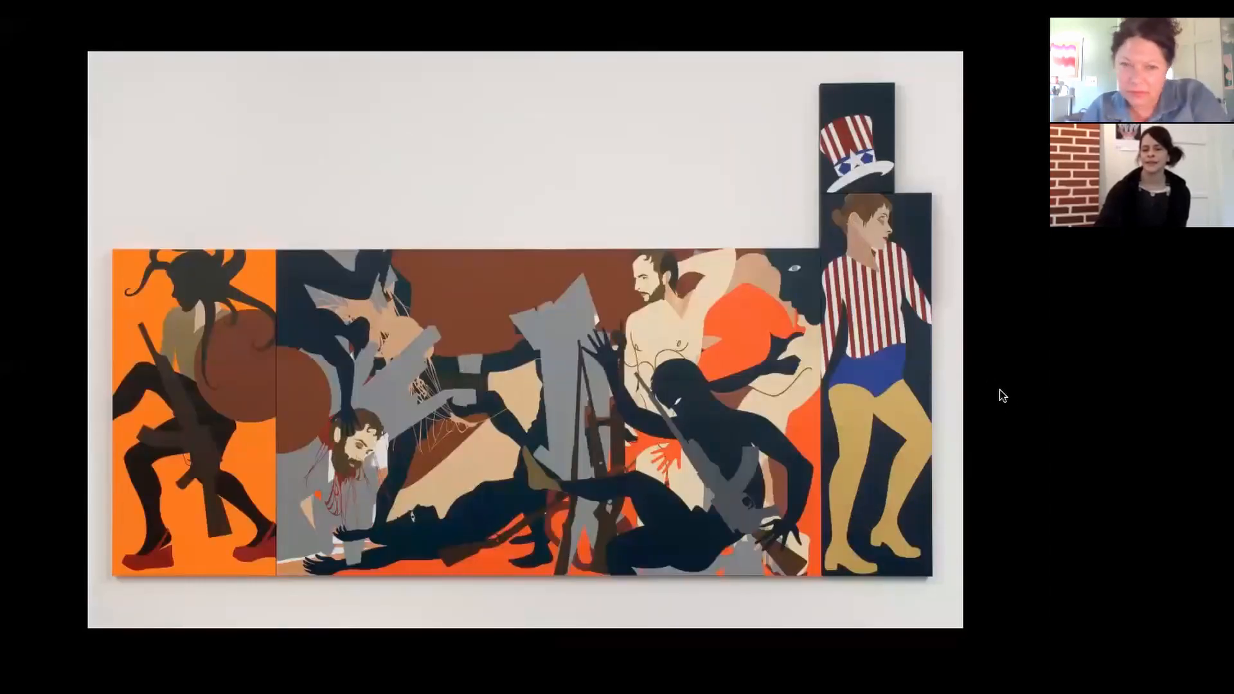
pyautogui.moveTo(483, 449)
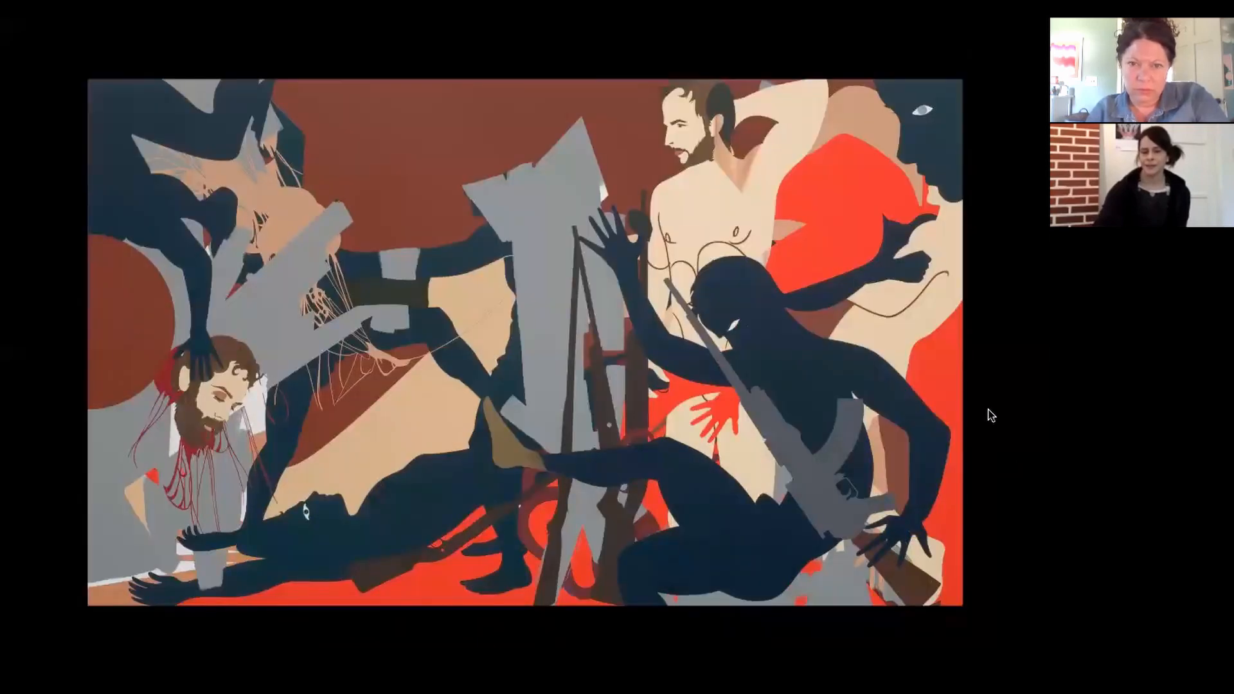
pyautogui.moveTo(602, 312)
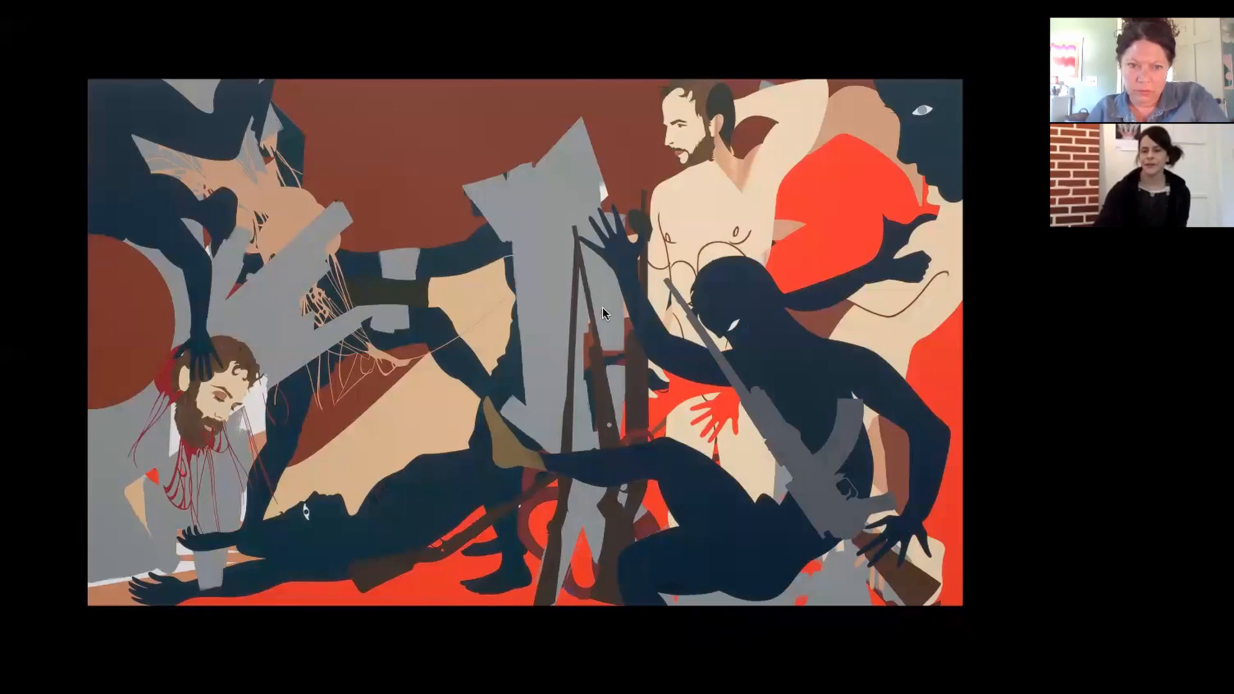
pyautogui.moveTo(1001, 368)
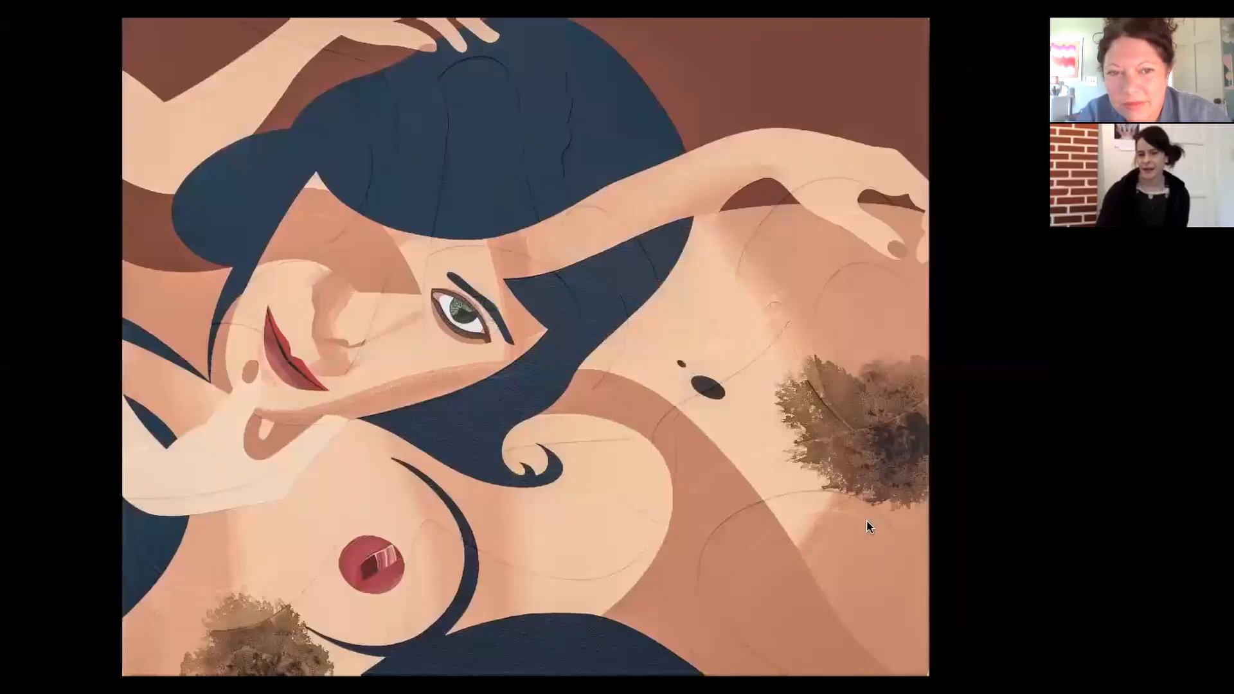
pyautogui.moveTo(897, 541)
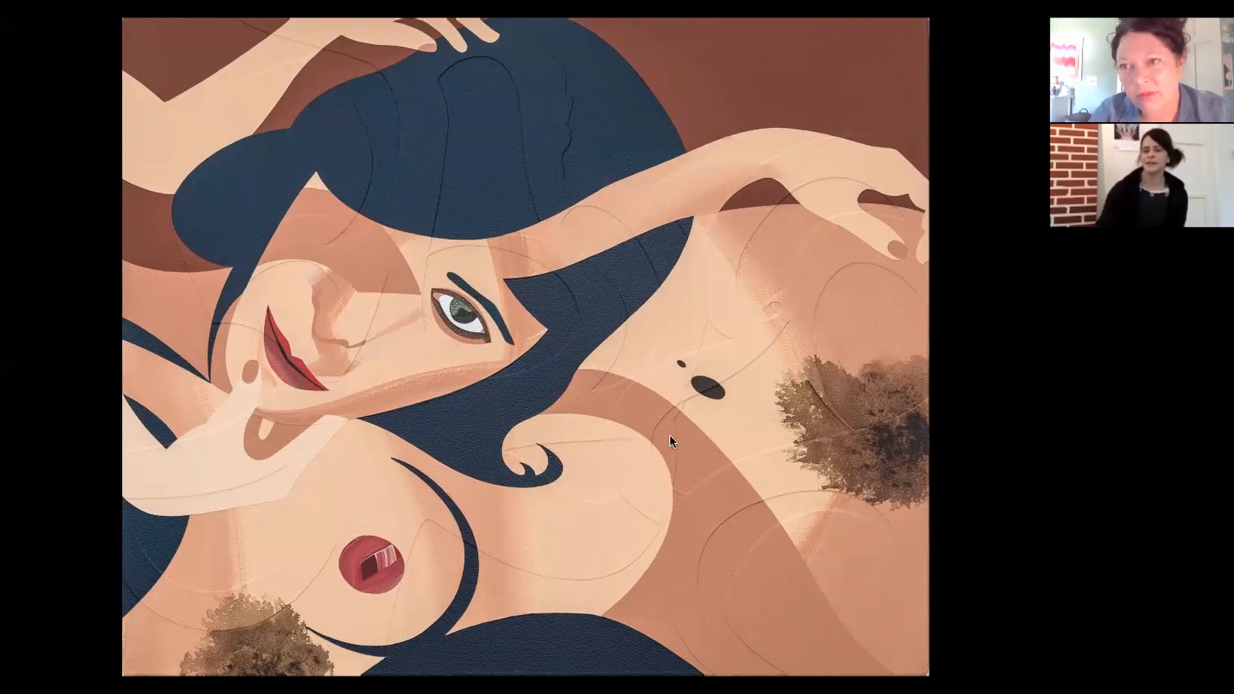
pyautogui.moveTo(999, 518)
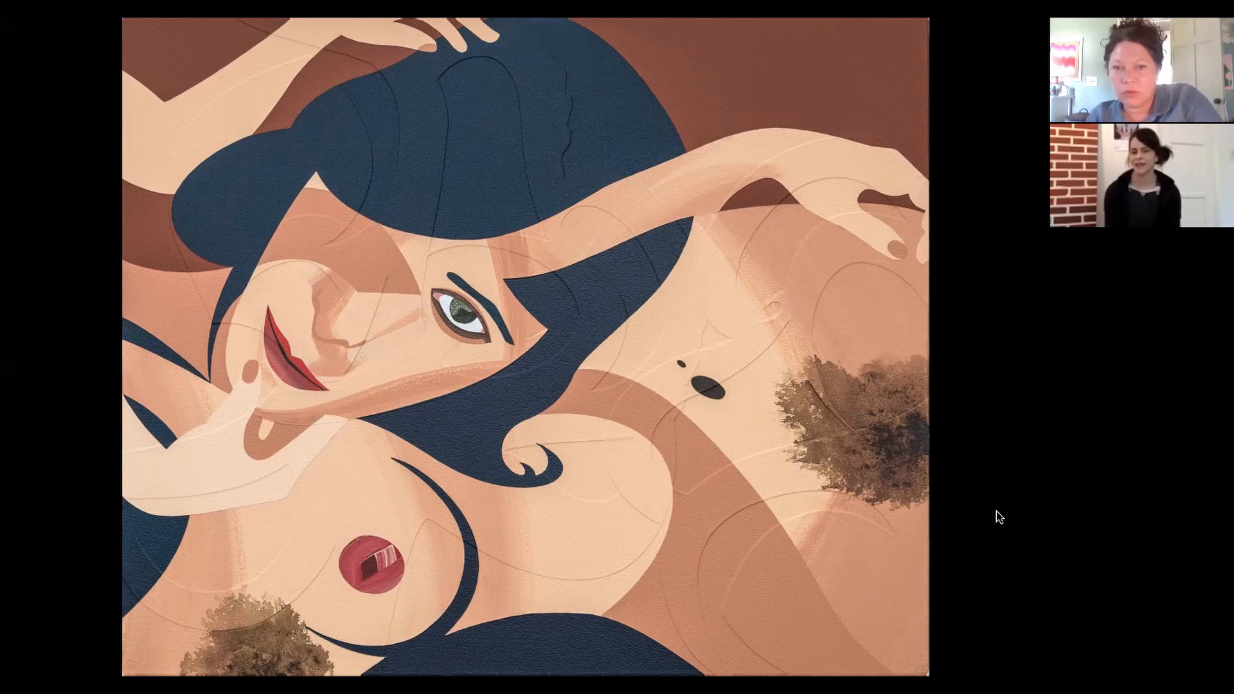
pyautogui.moveTo(987, 592)
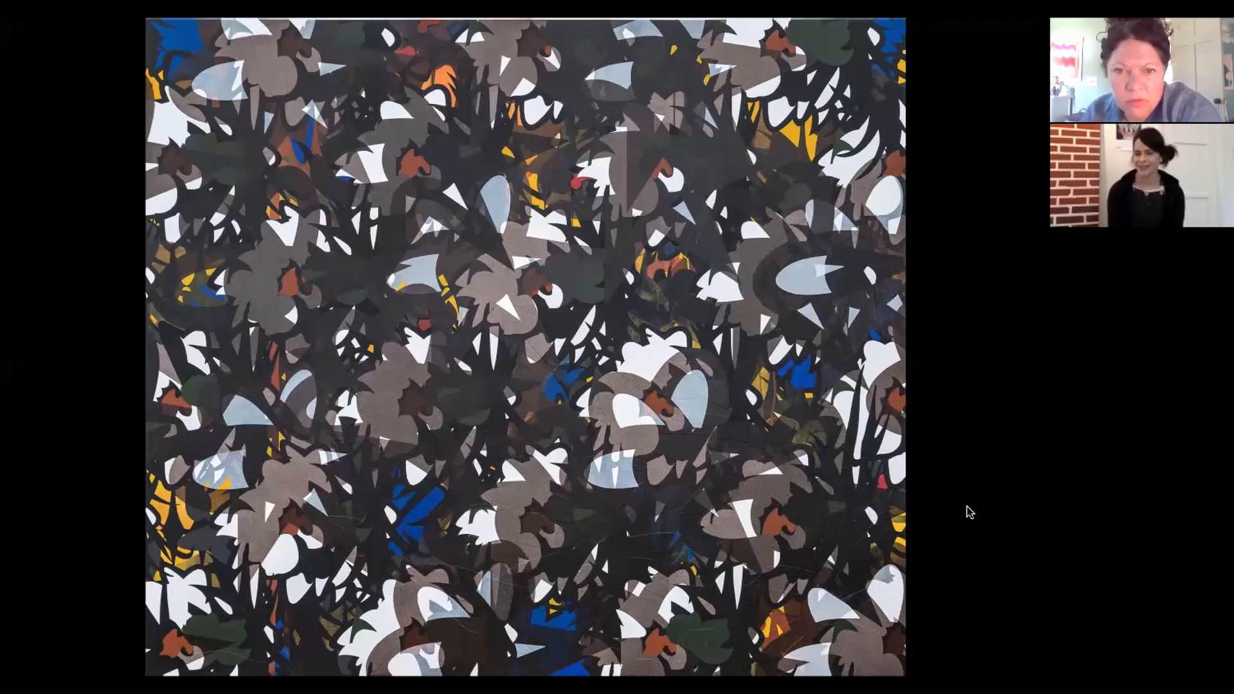
pyautogui.moveTo(644, 327)
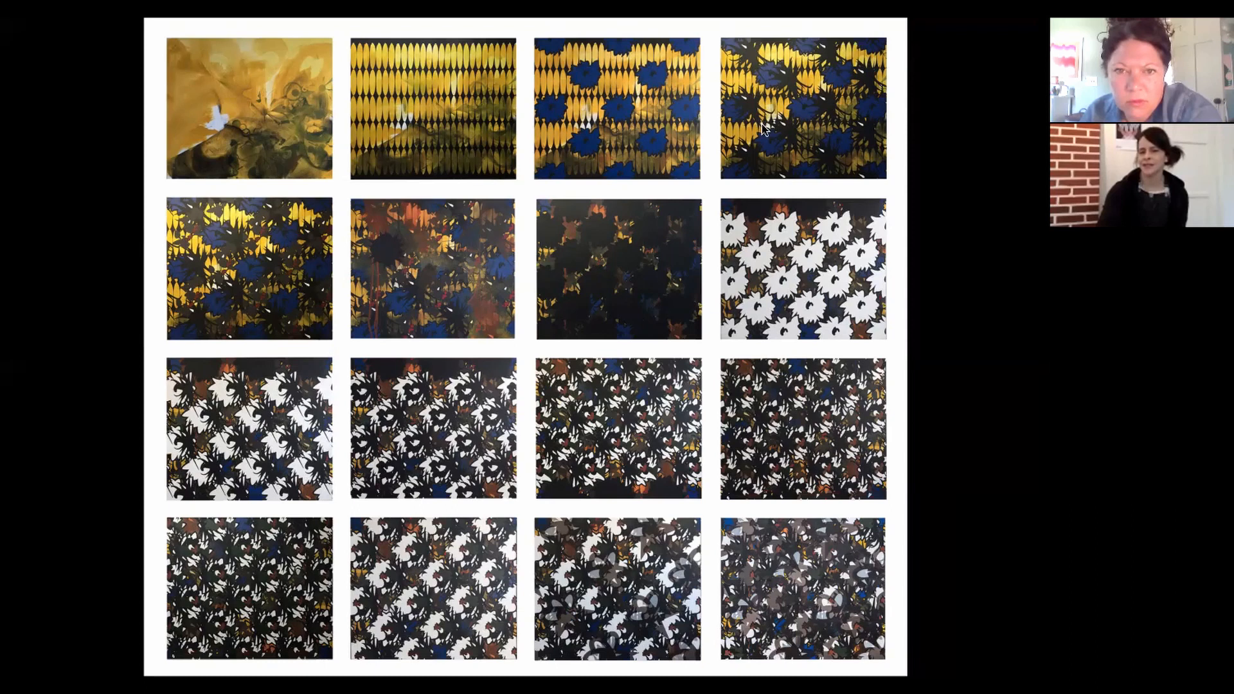
pyautogui.moveTo(245, 244)
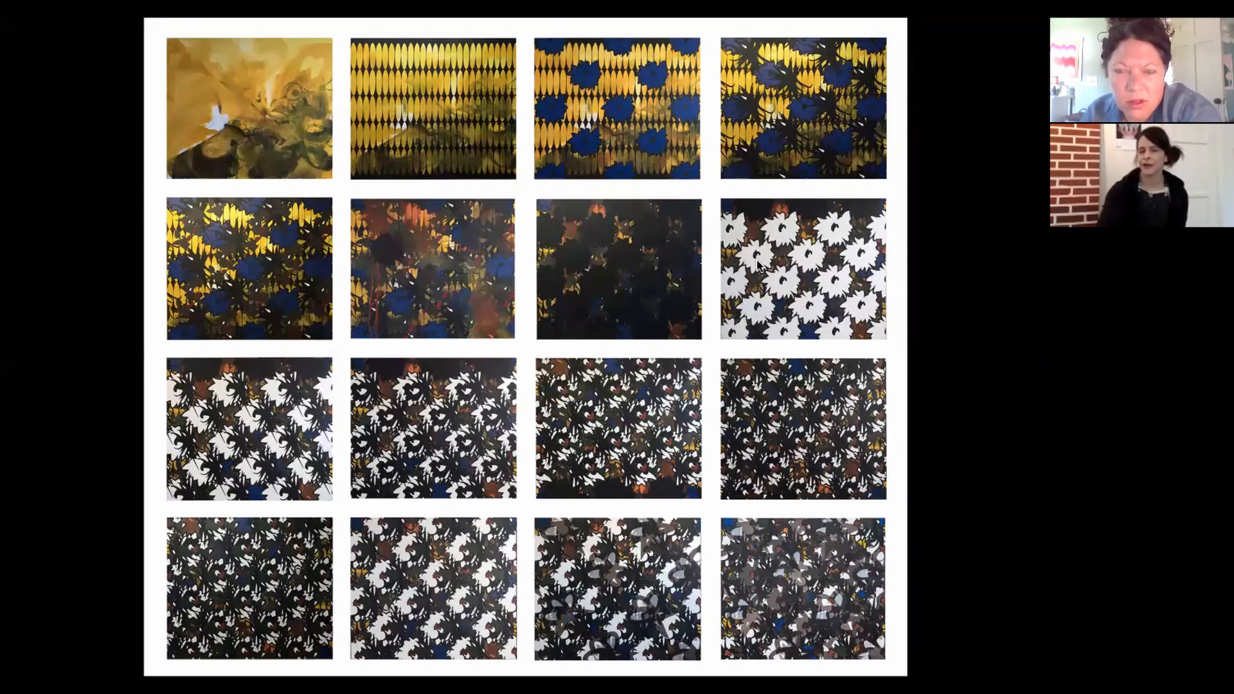
pyautogui.moveTo(617, 452)
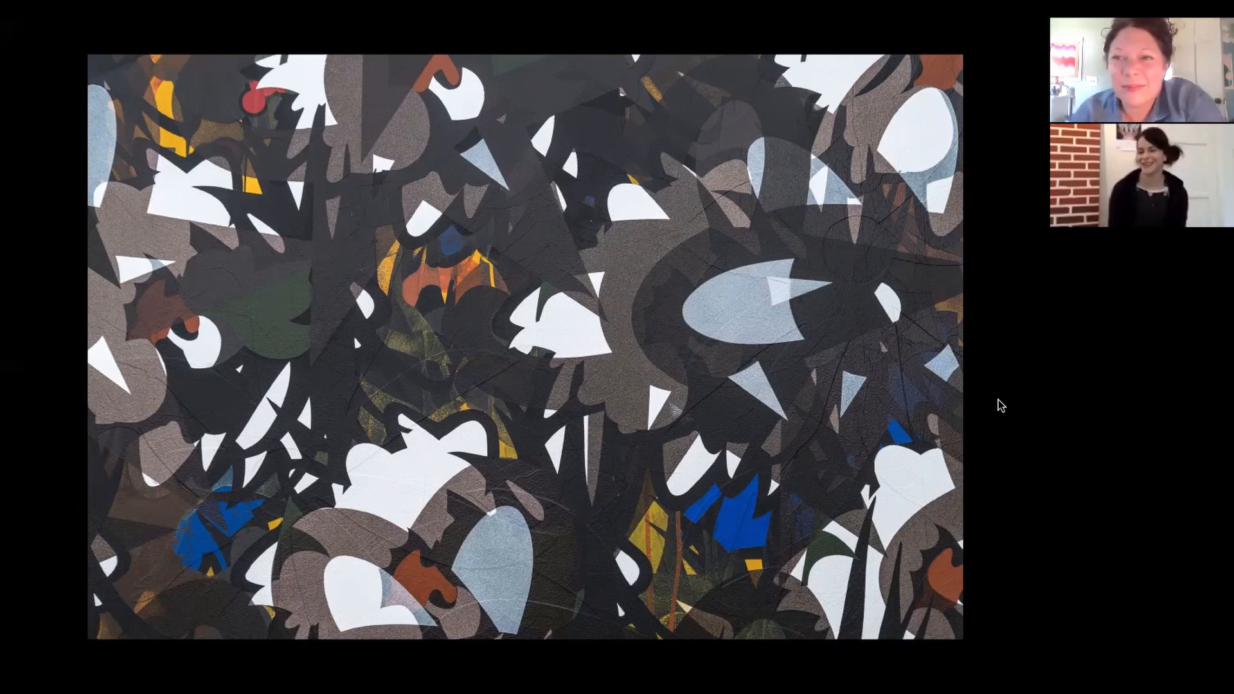
pyautogui.moveTo(644, 273)
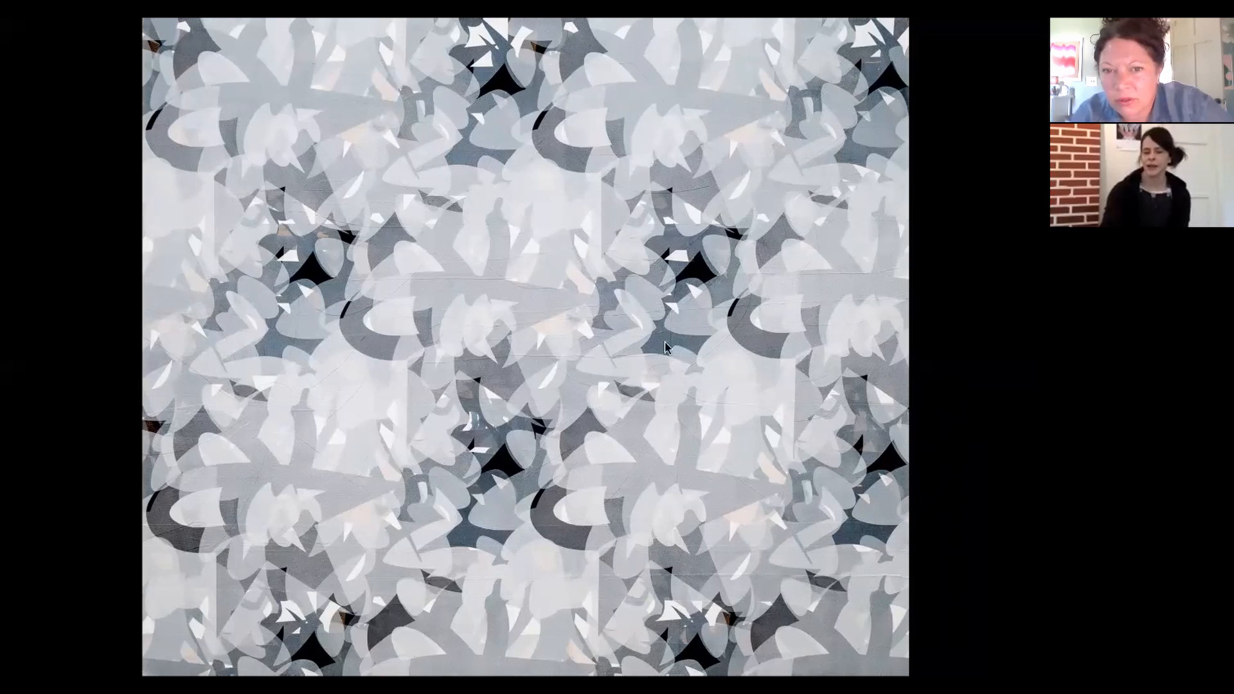
pyautogui.moveTo(970, 454)
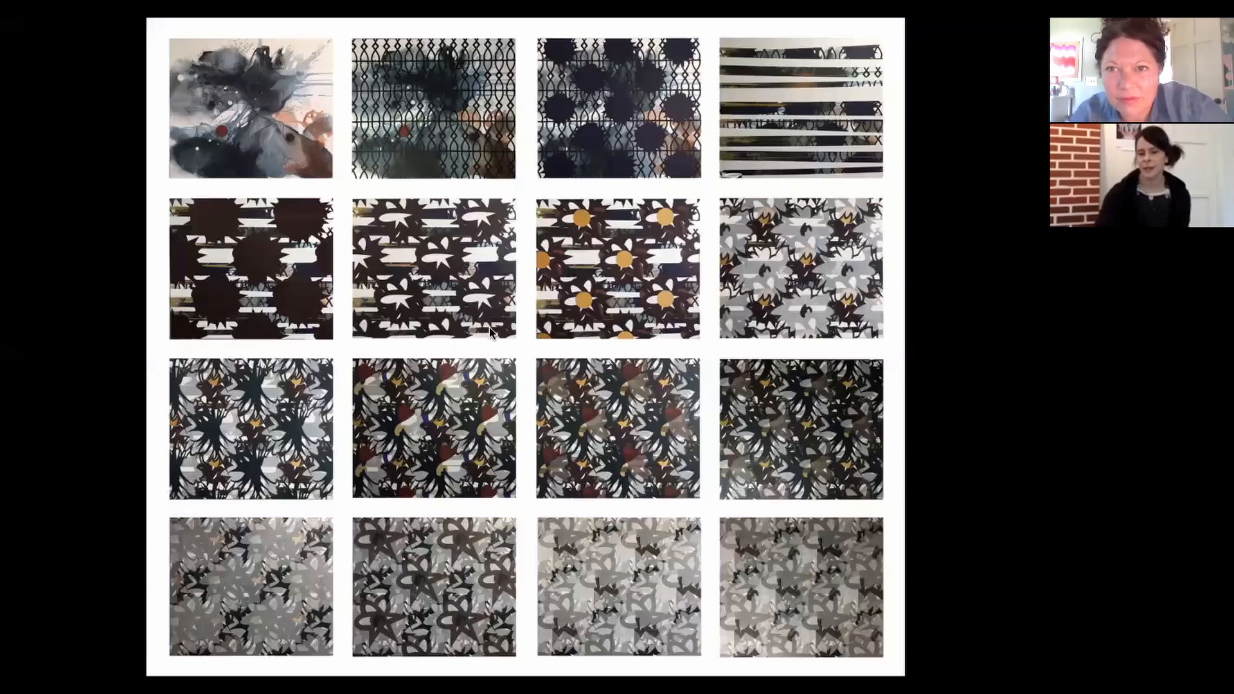
pyautogui.moveTo(218, 133)
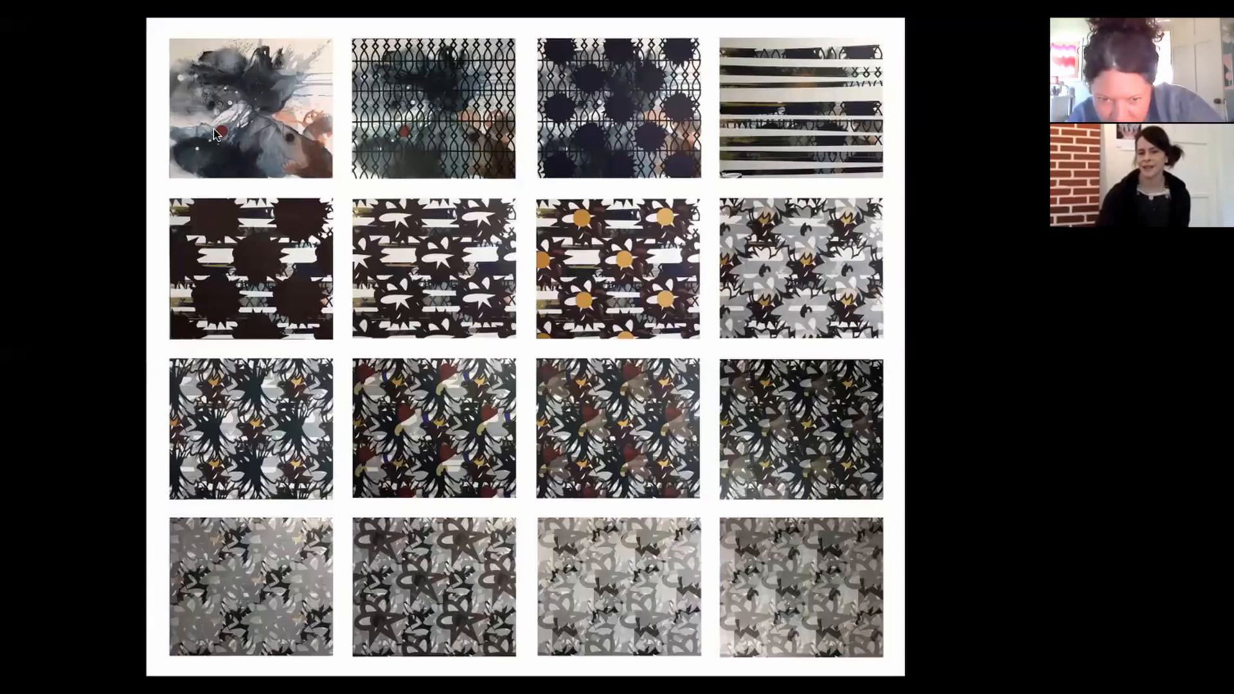
pyautogui.moveTo(267, 126)
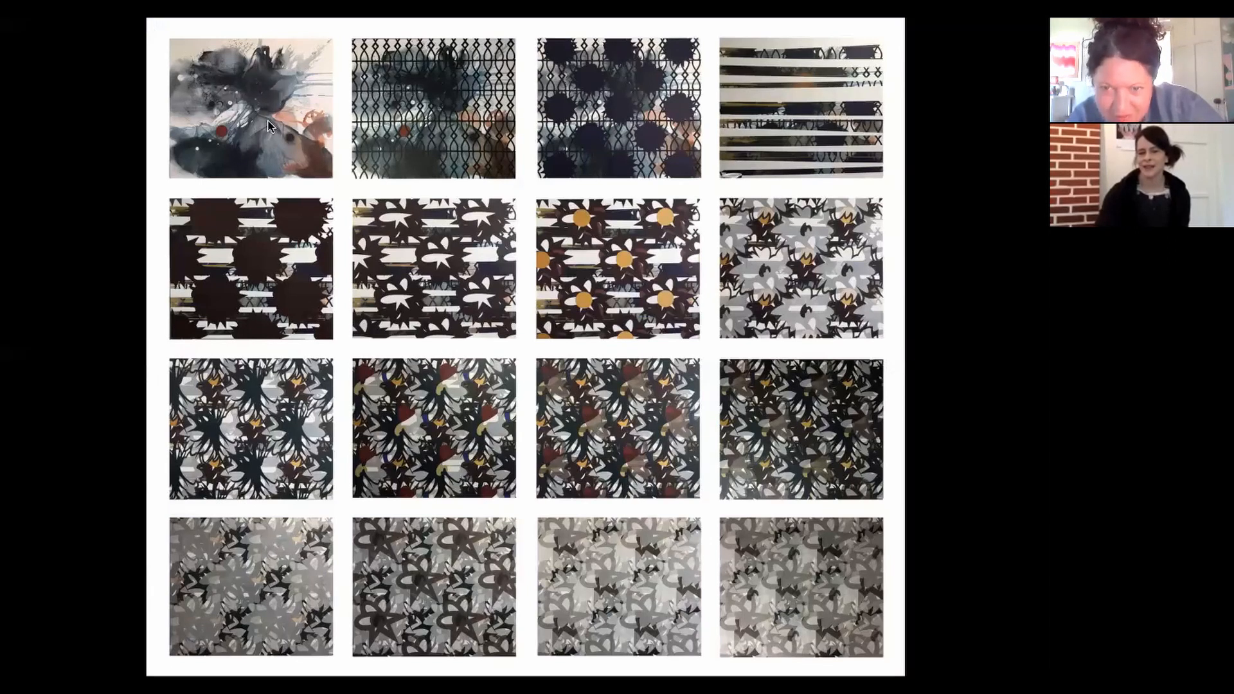
pyautogui.moveTo(267, 220)
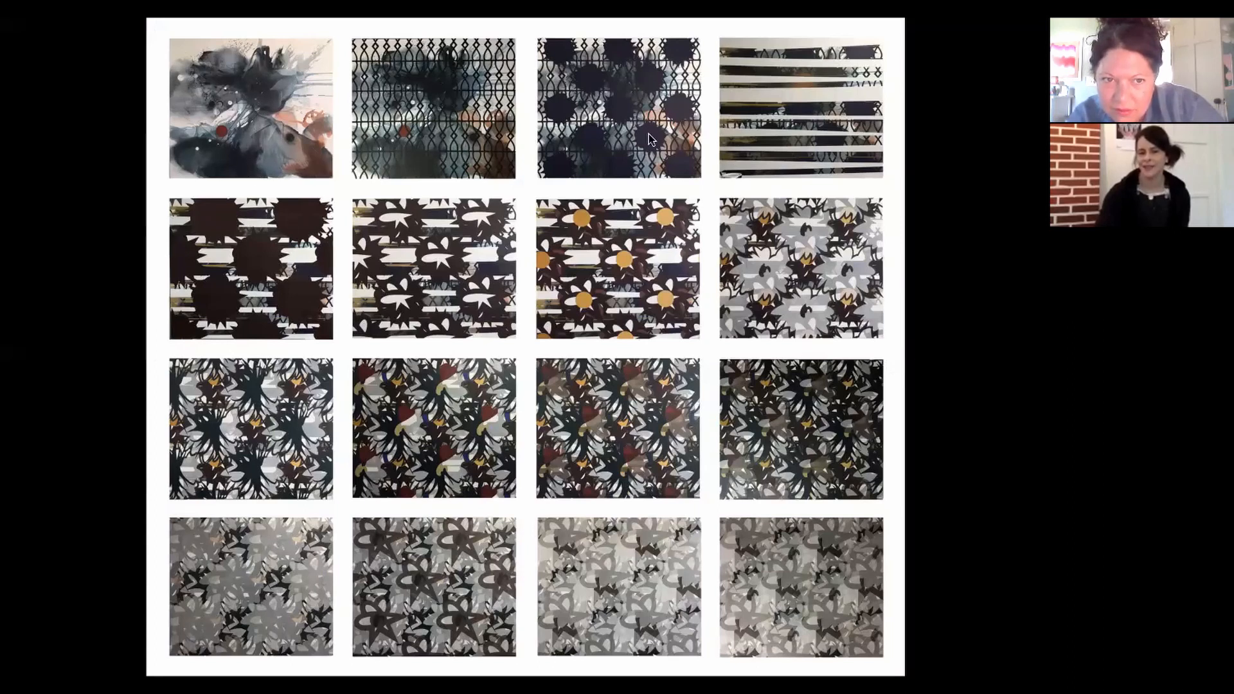
pyautogui.moveTo(624, 277)
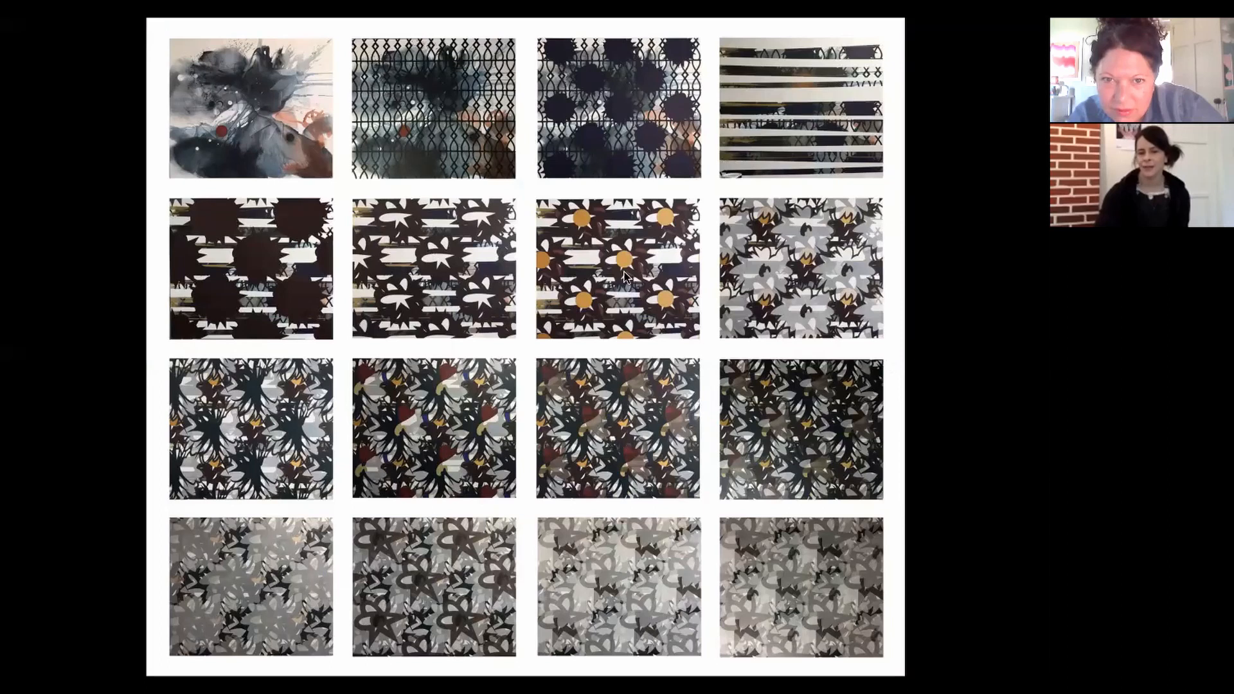
pyautogui.moveTo(978, 494)
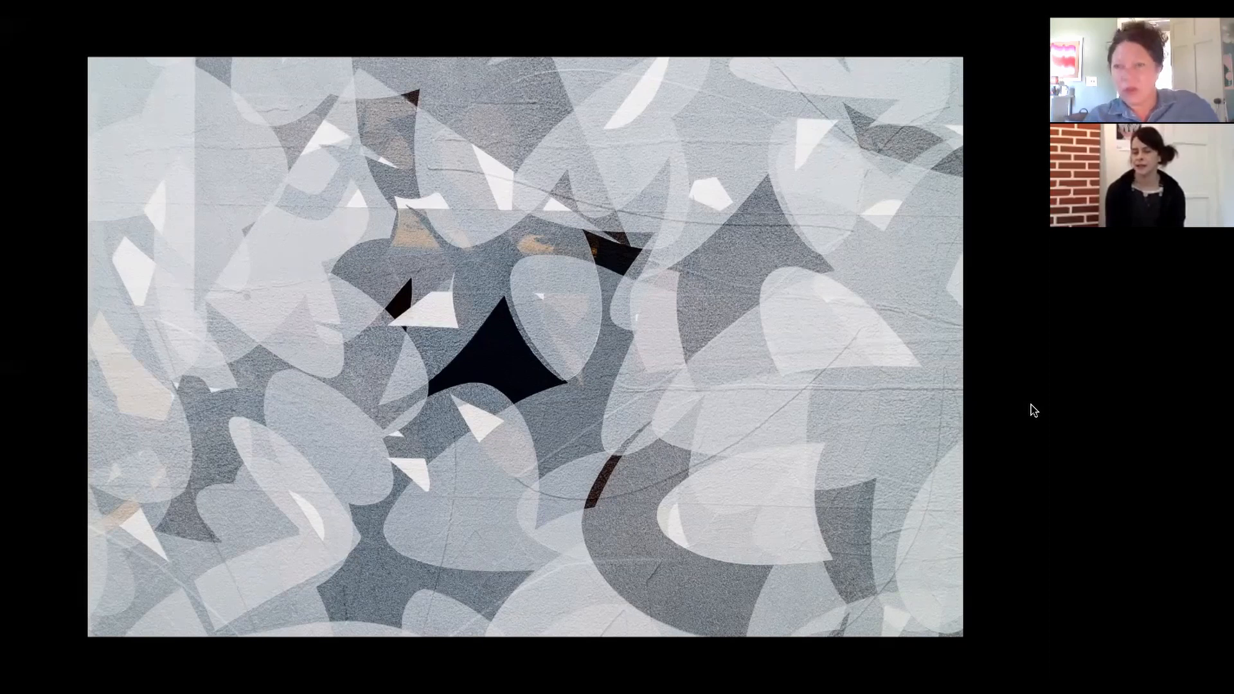
pyautogui.moveTo(701, 469)
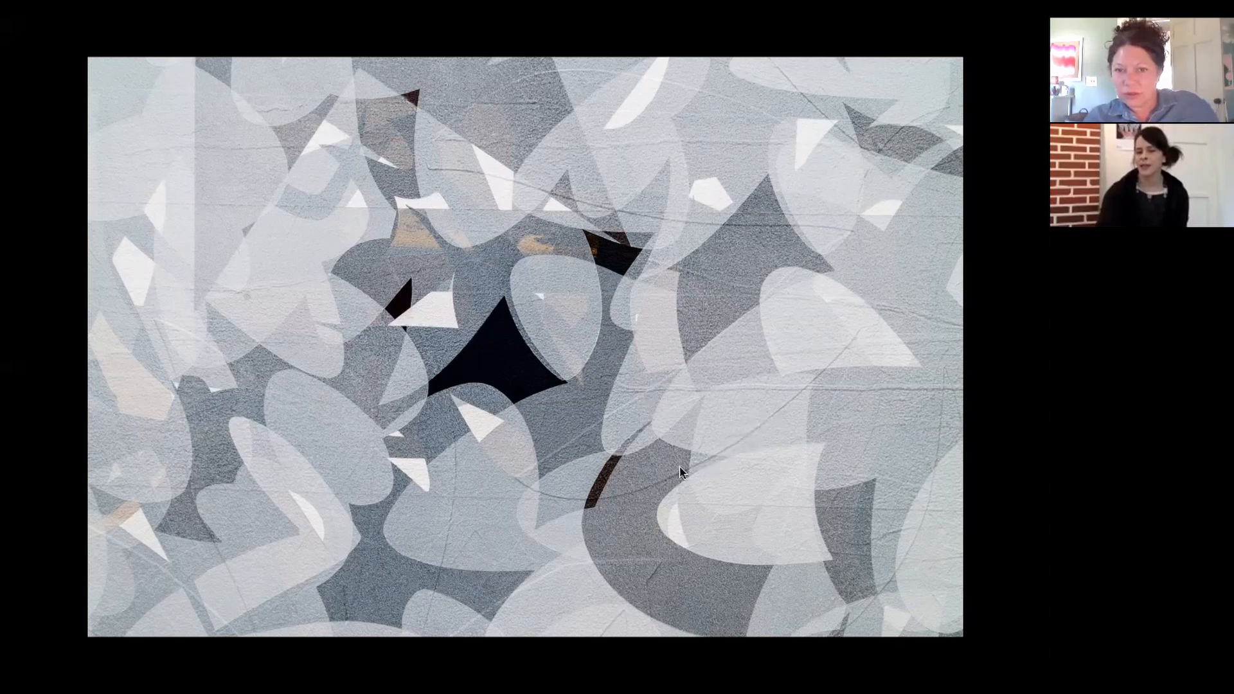
pyautogui.moveTo(743, 381)
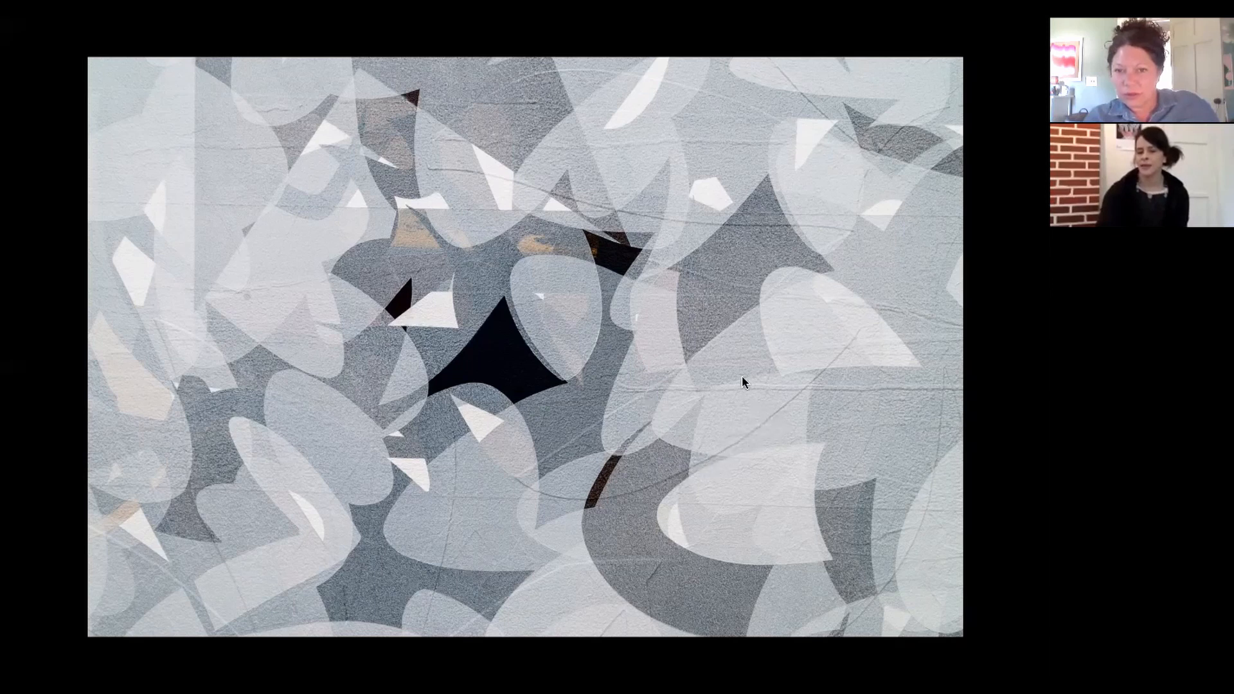
pyautogui.moveTo(784, 407)
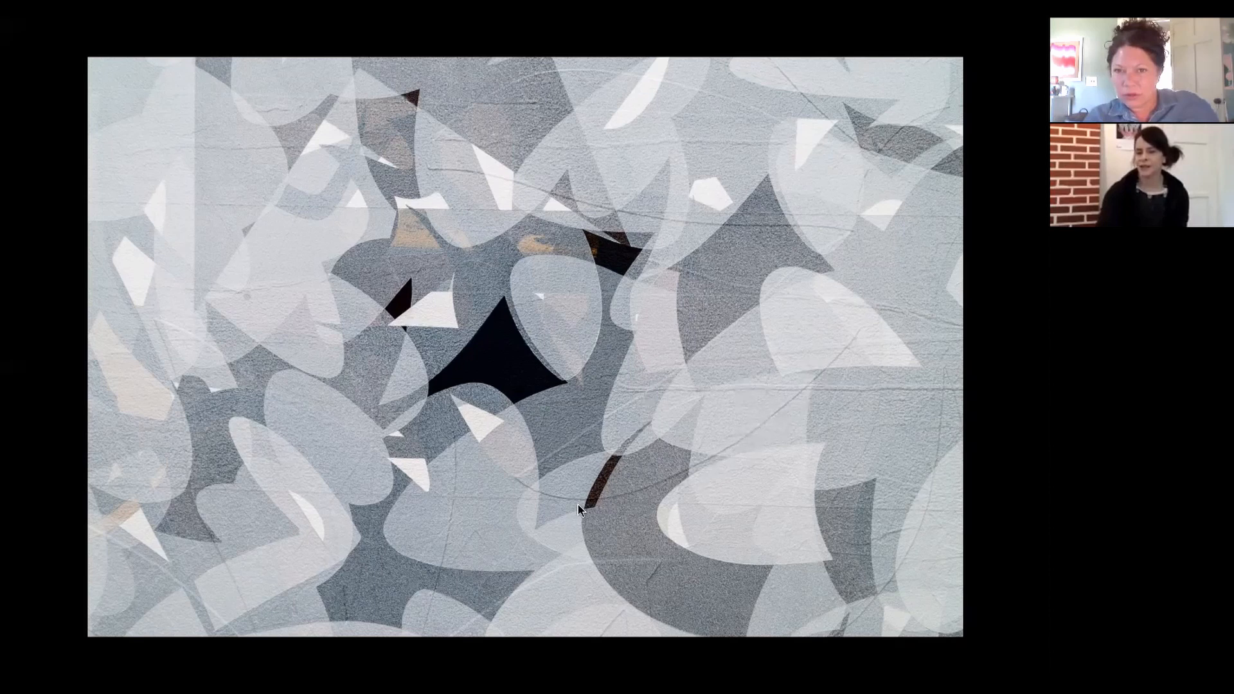
pyautogui.moveTo(656, 319)
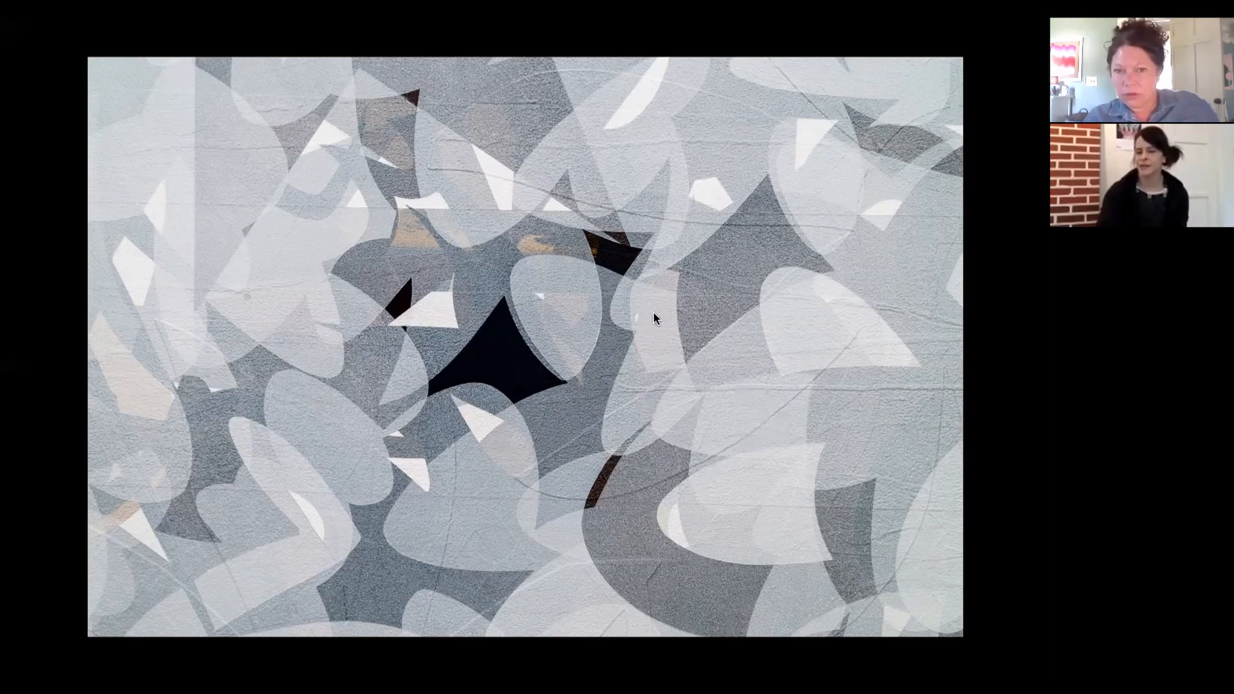
pyautogui.moveTo(922, 381)
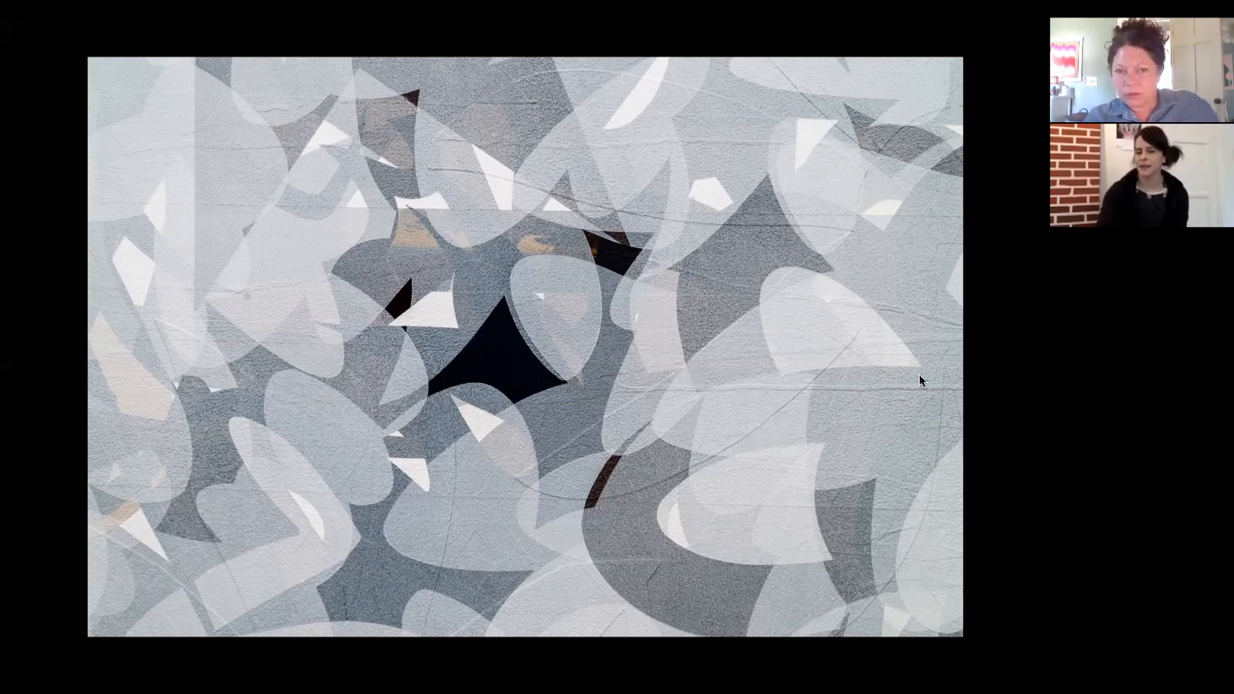
pyautogui.moveTo(975, 351)
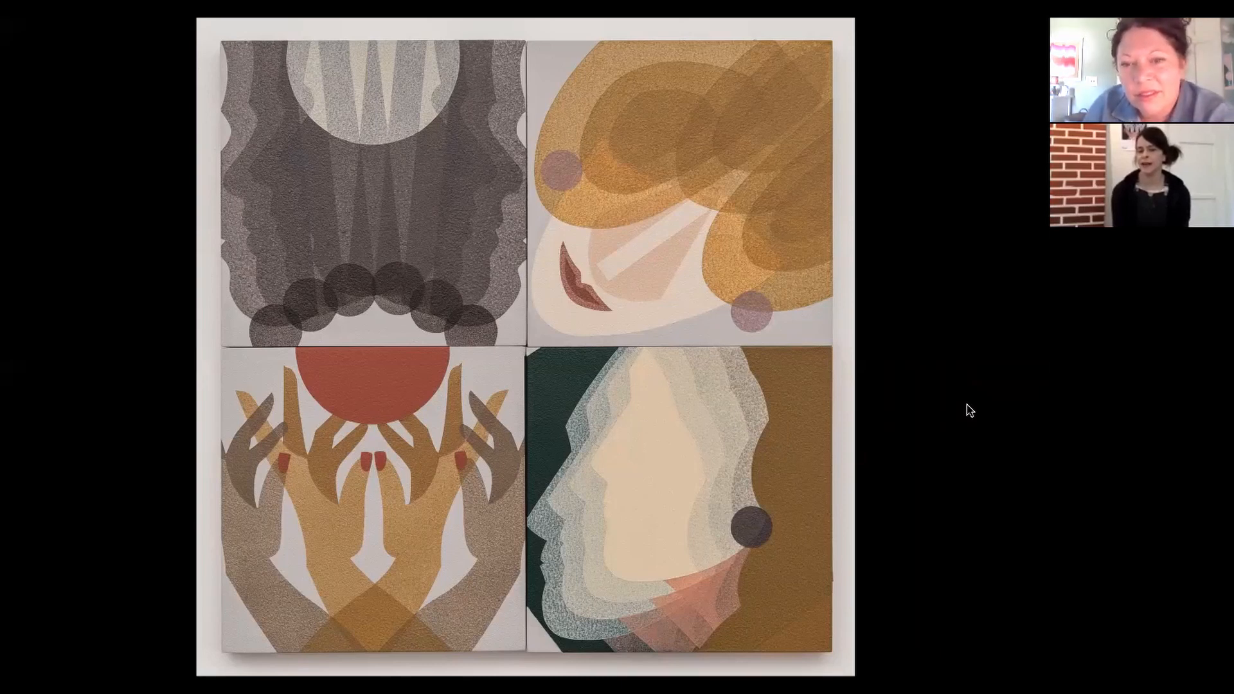
pyautogui.moveTo(980, 444)
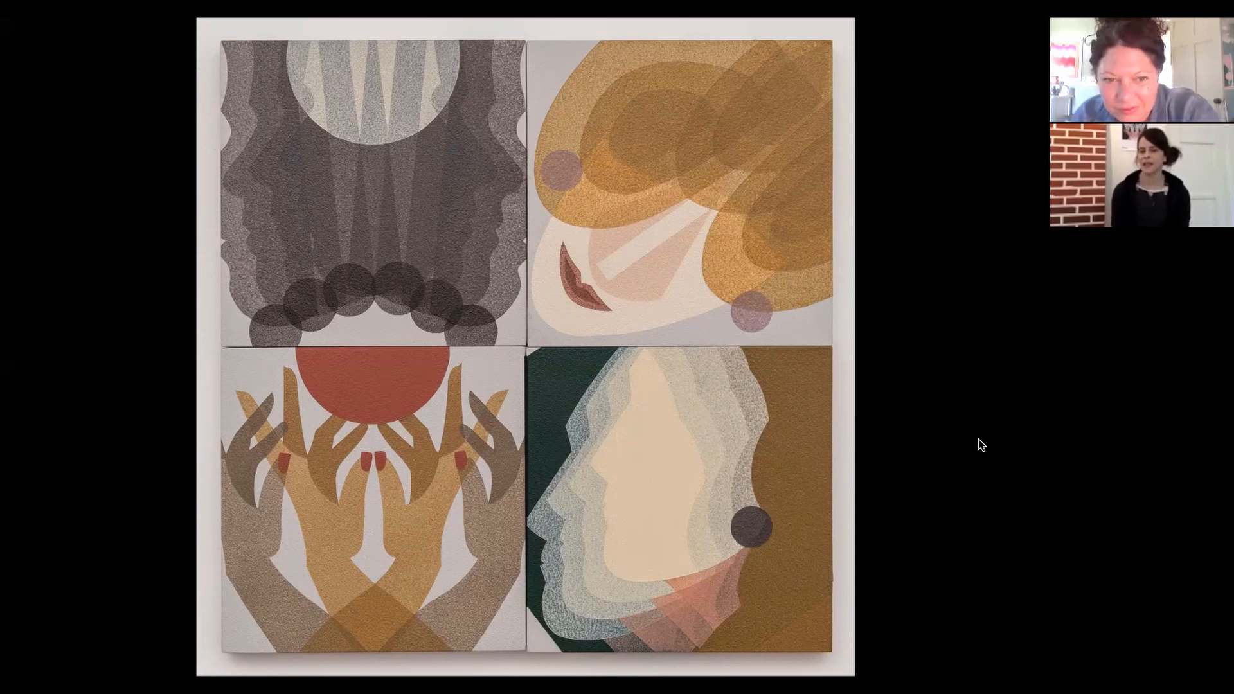
pyautogui.moveTo(800, 361)
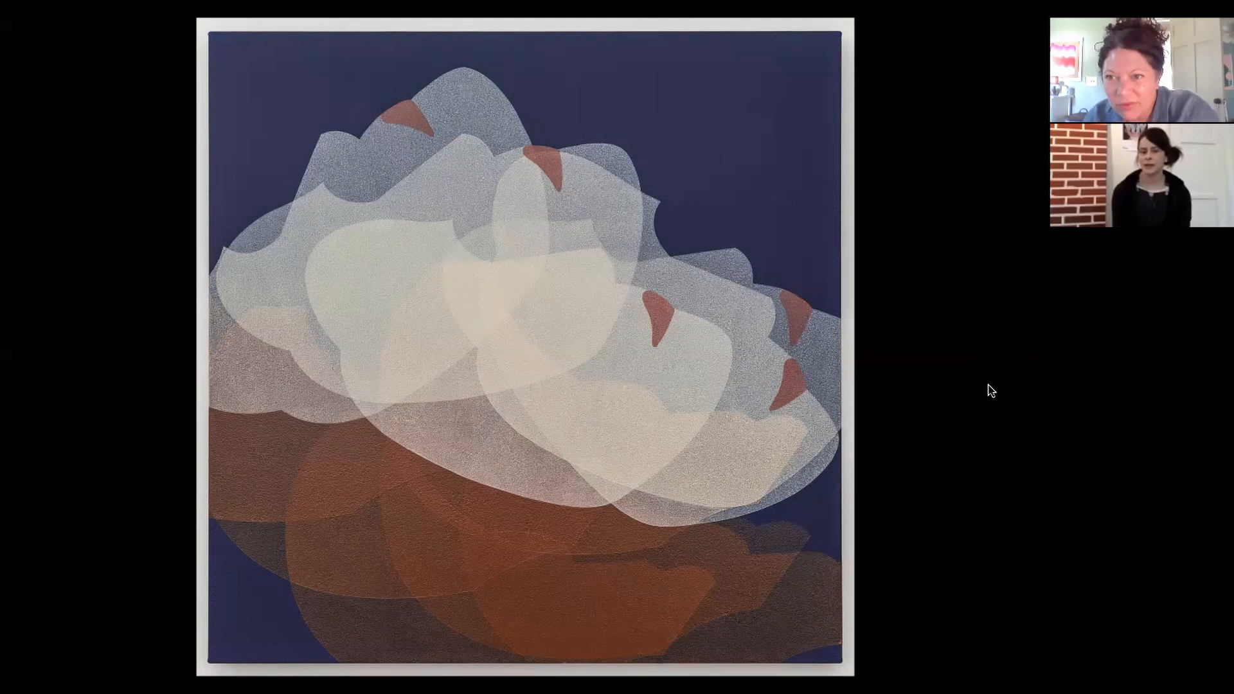
pyautogui.moveTo(883, 288)
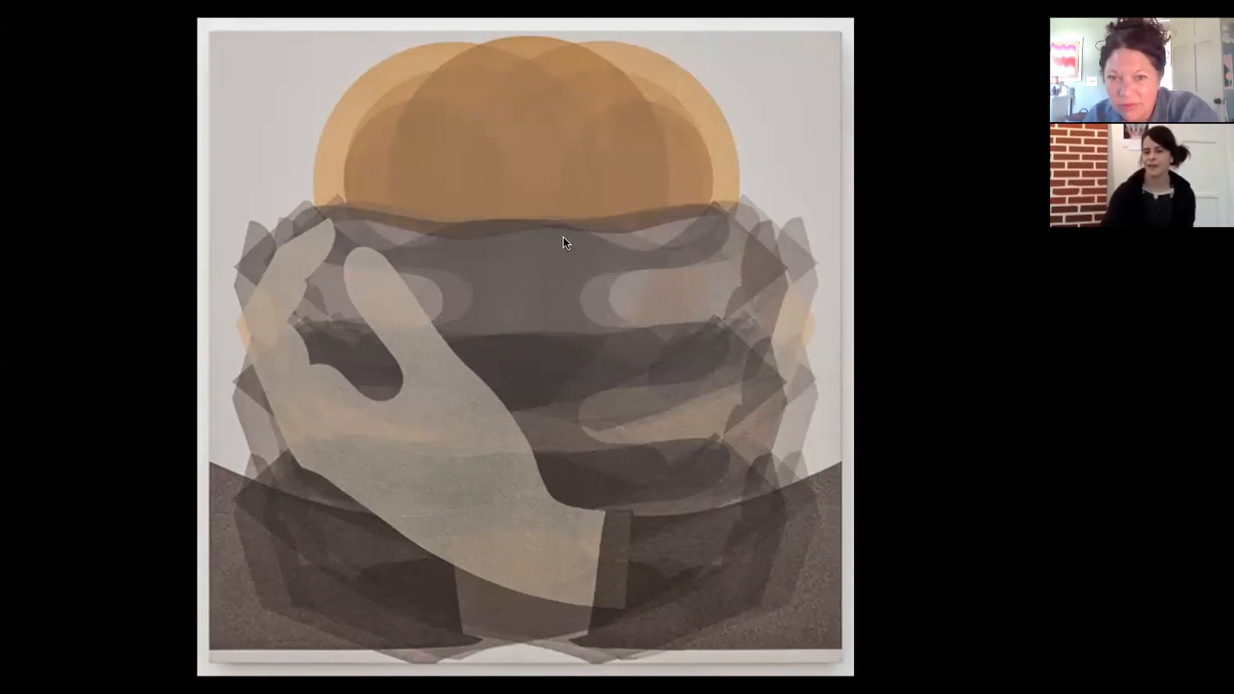
pyautogui.moveTo(615, 307)
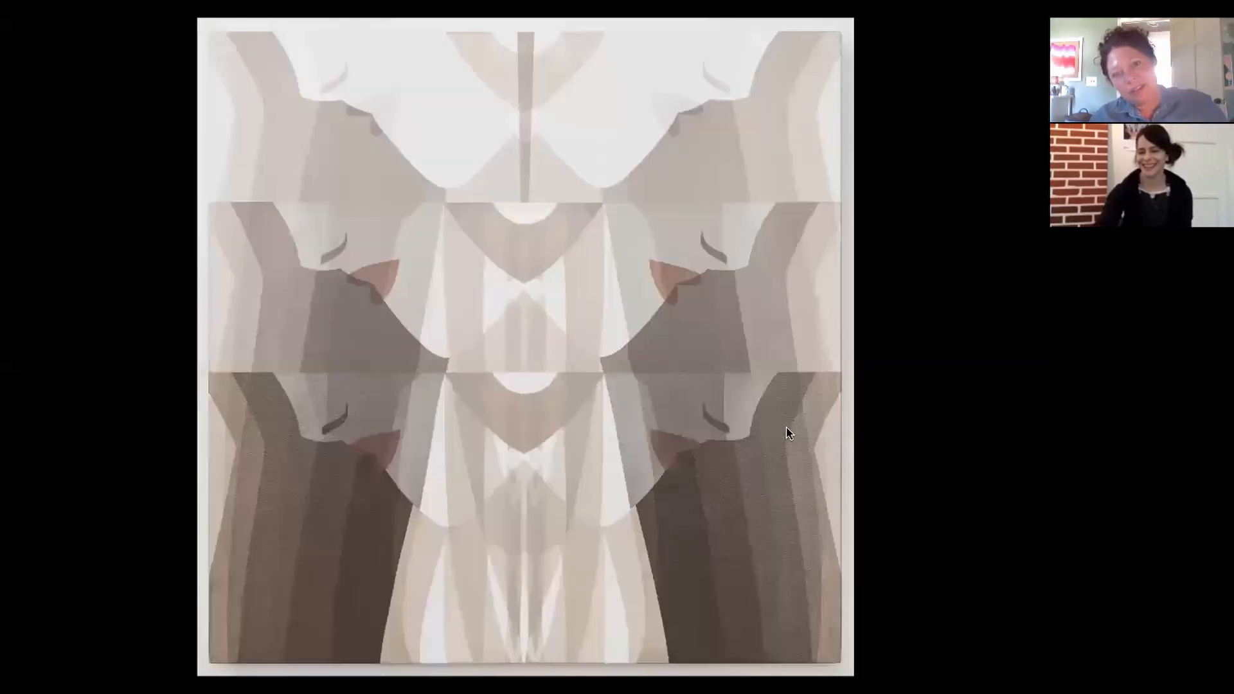
pyautogui.moveTo(947, 426)
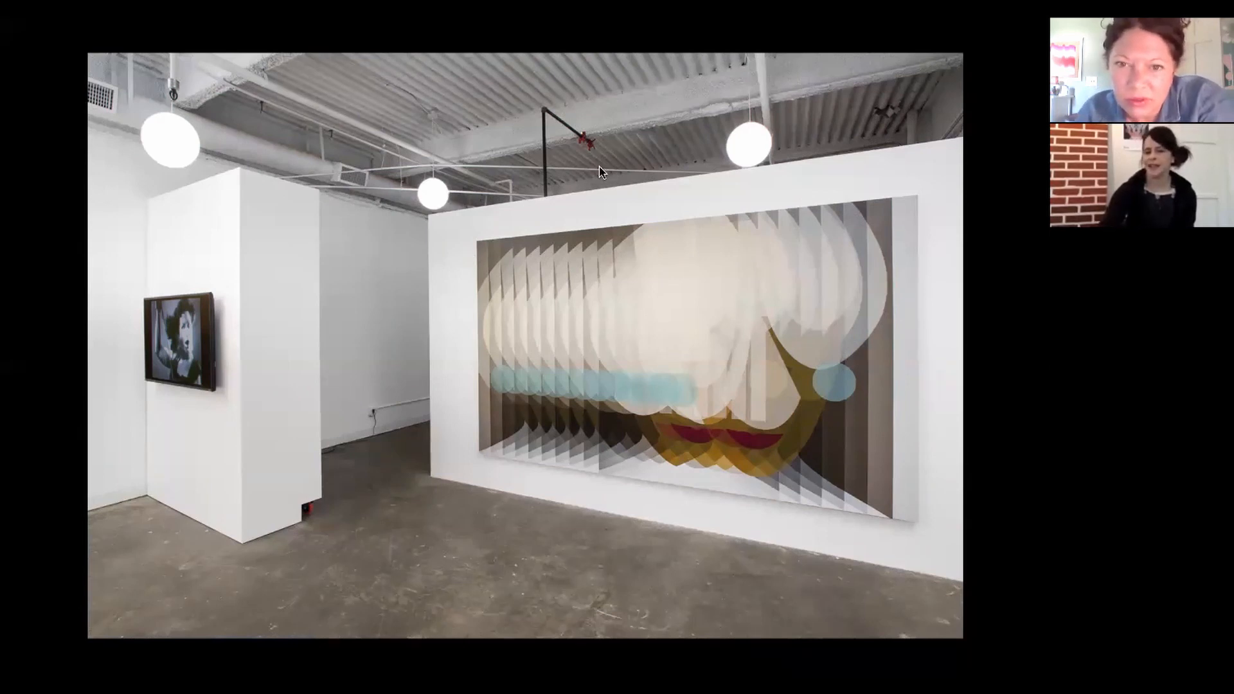
pyautogui.moveTo(1009, 441)
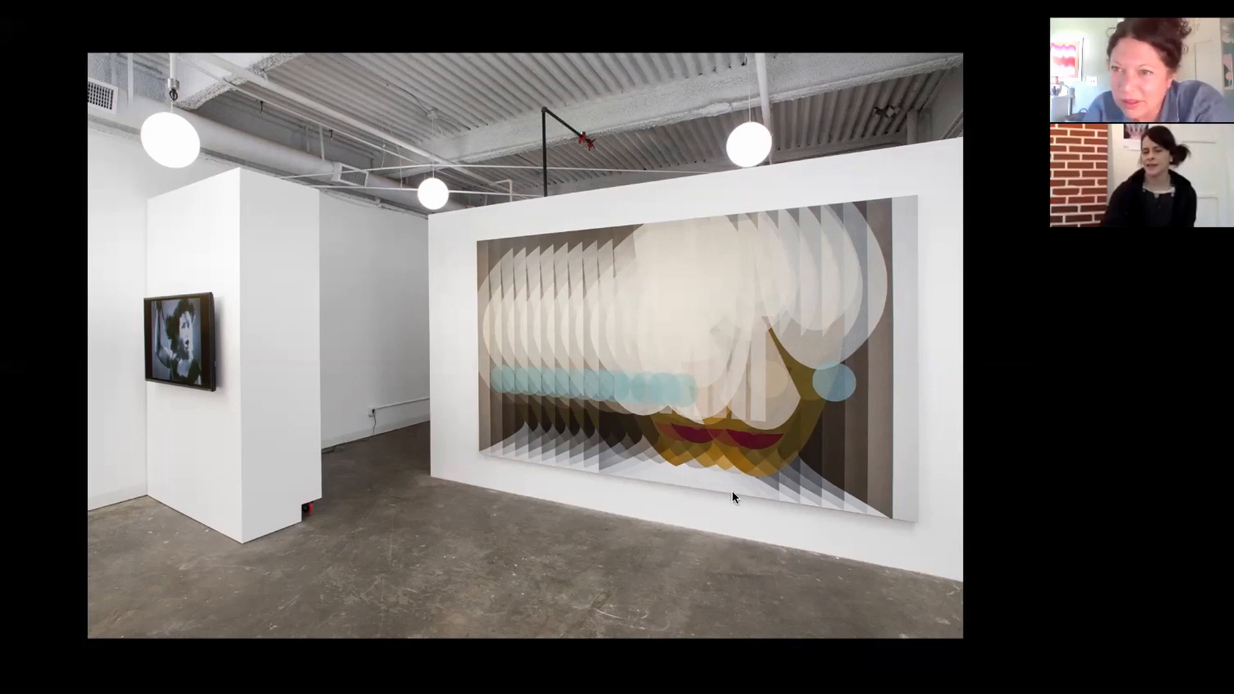
pyautogui.moveTo(615, 382)
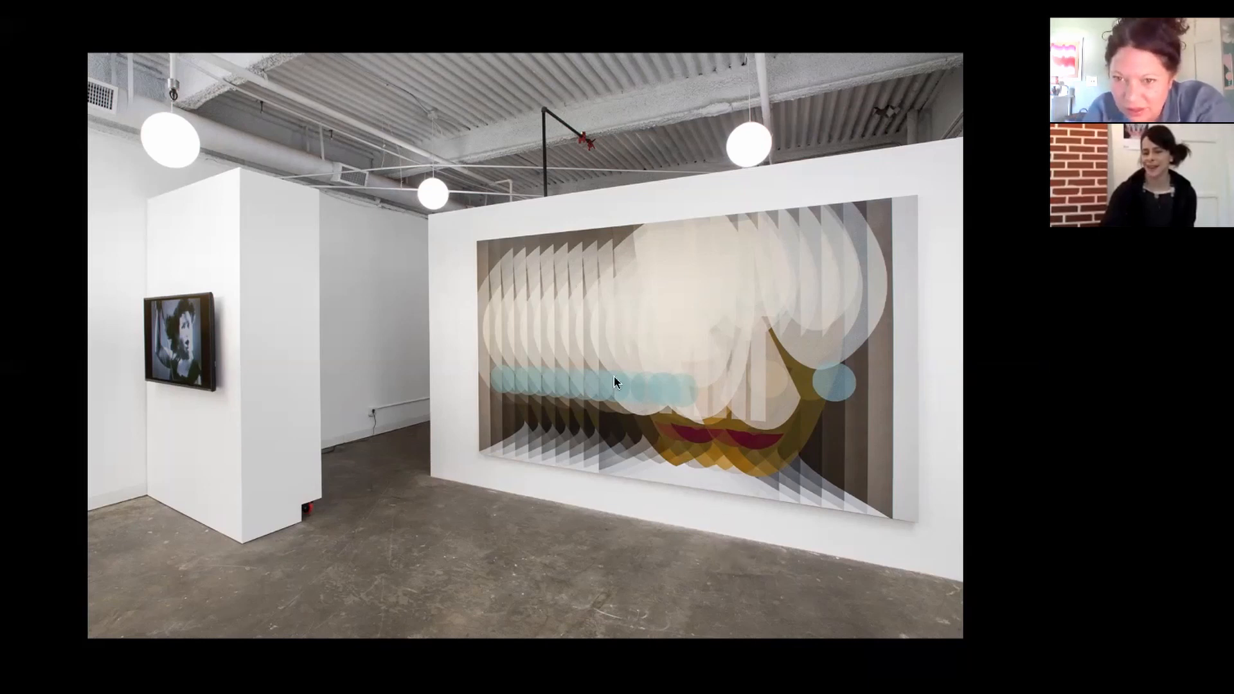
pyautogui.moveTo(919, 415)
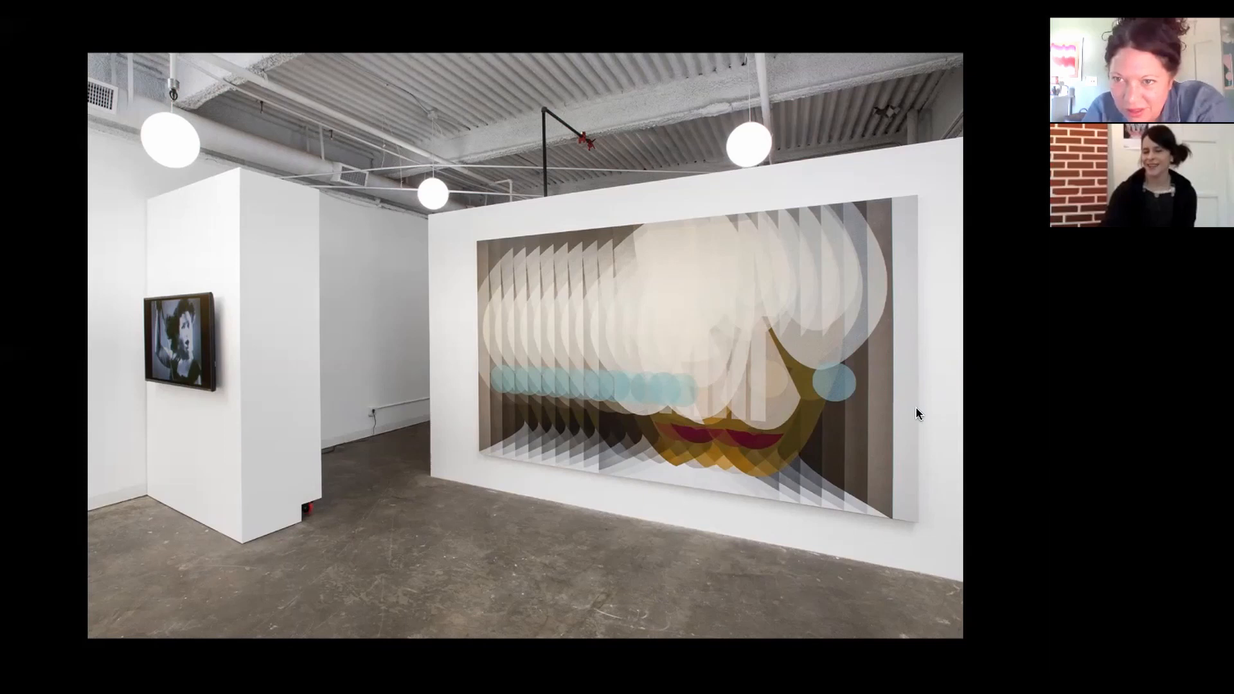
pyautogui.moveTo(759, 431)
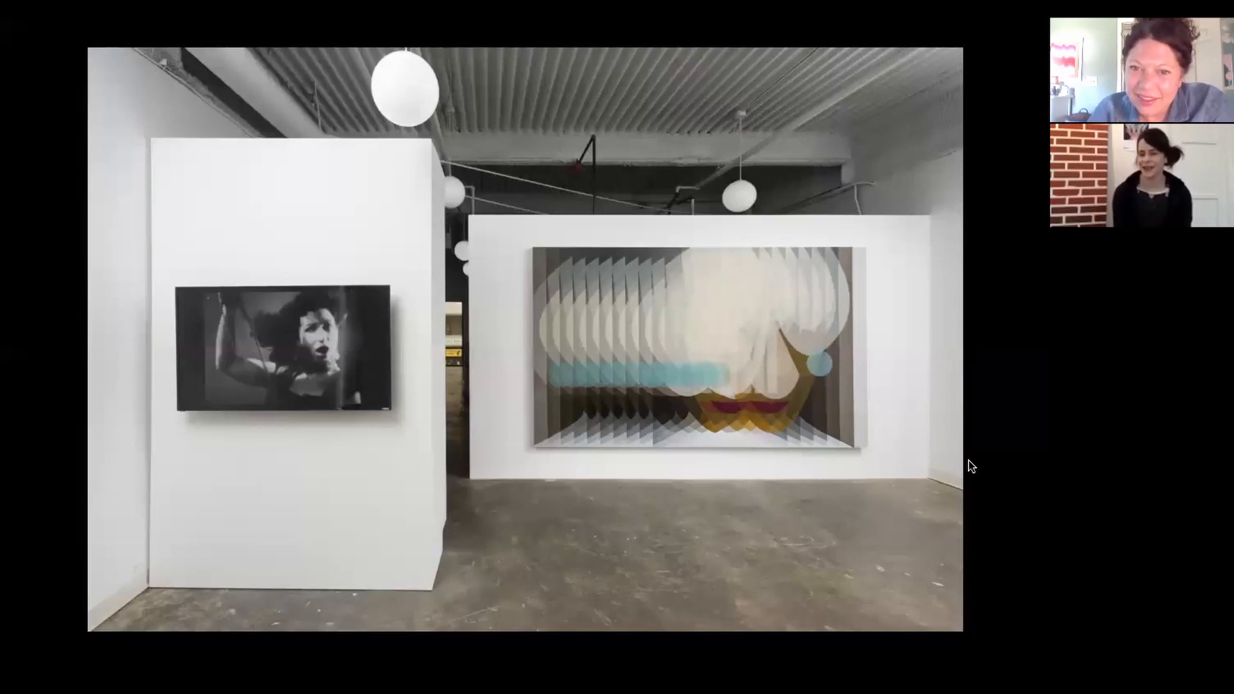
pyautogui.moveTo(529, 305)
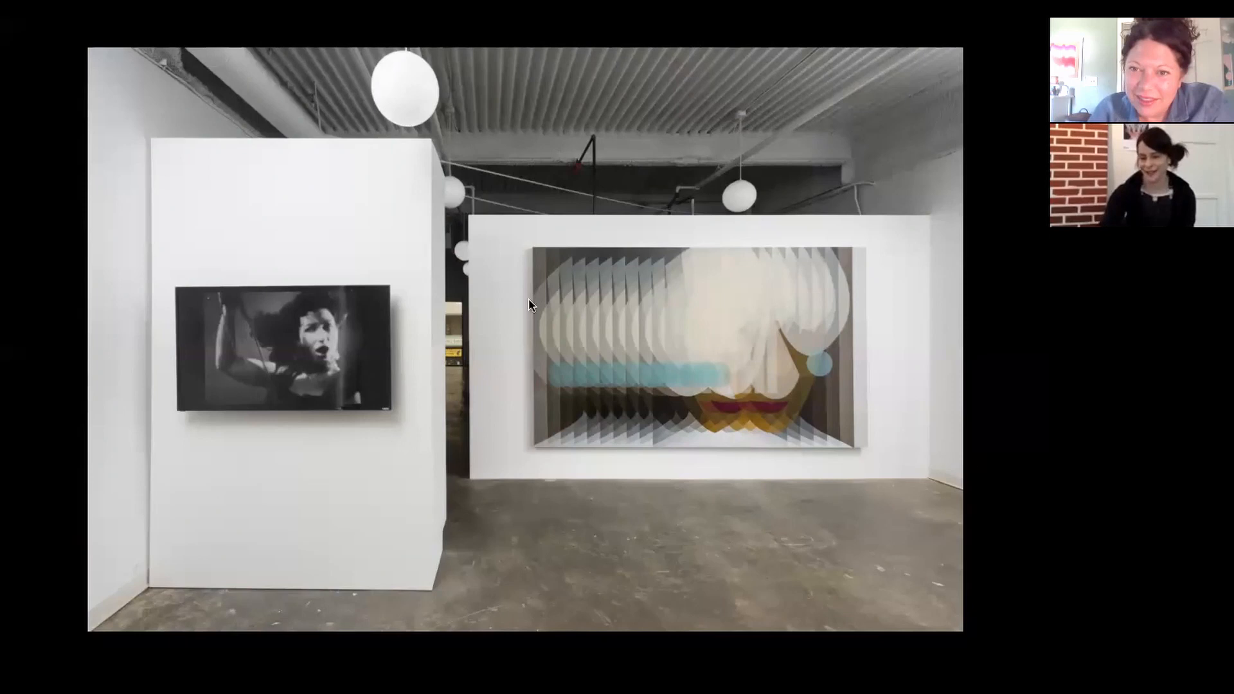
pyautogui.moveTo(707, 273)
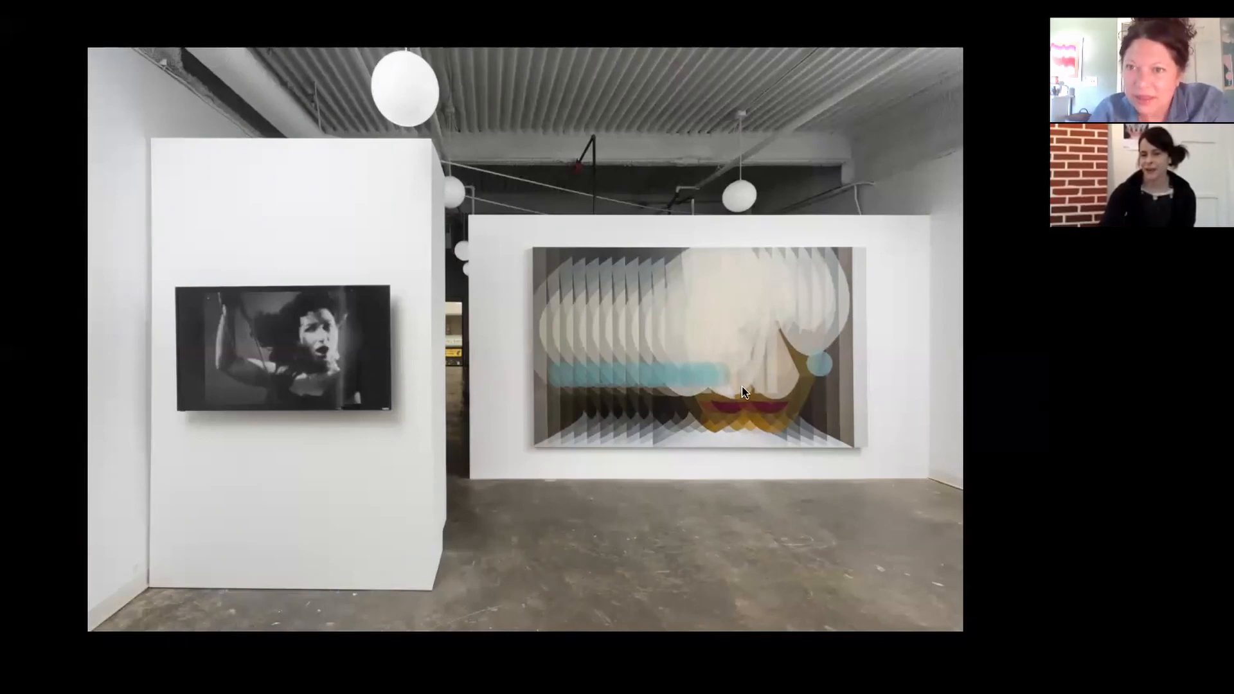
pyautogui.moveTo(761, 407)
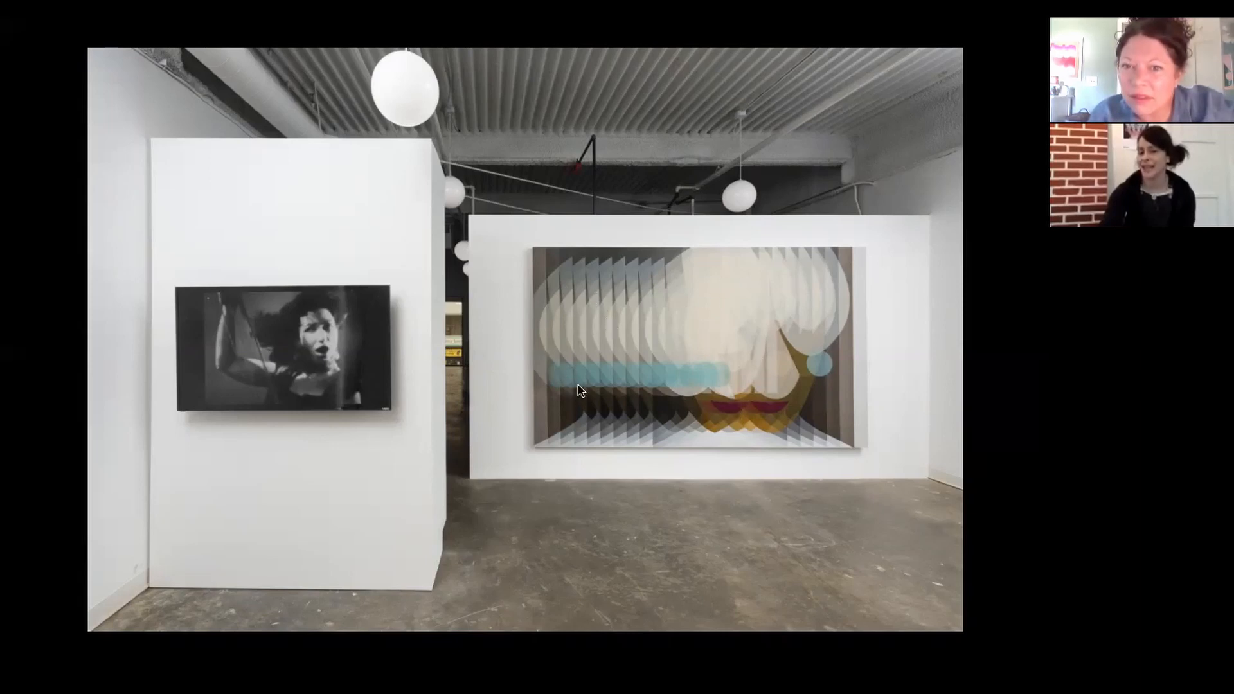
pyautogui.moveTo(649, 382)
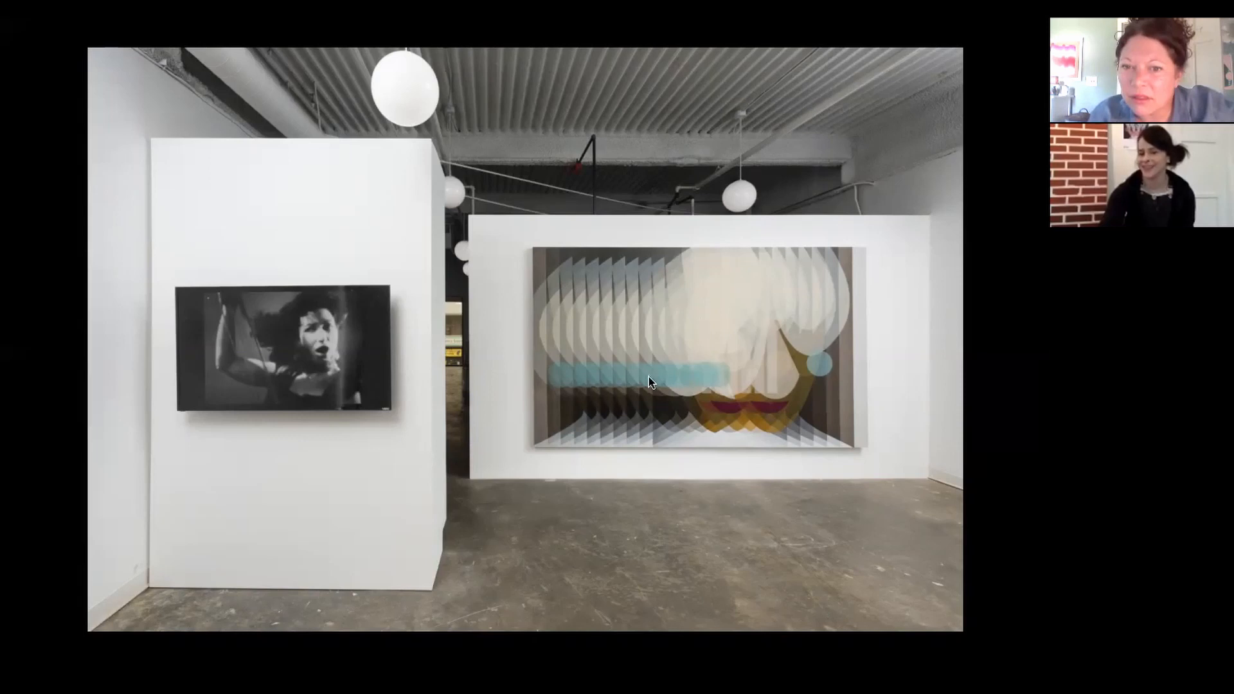
pyautogui.moveTo(557, 365)
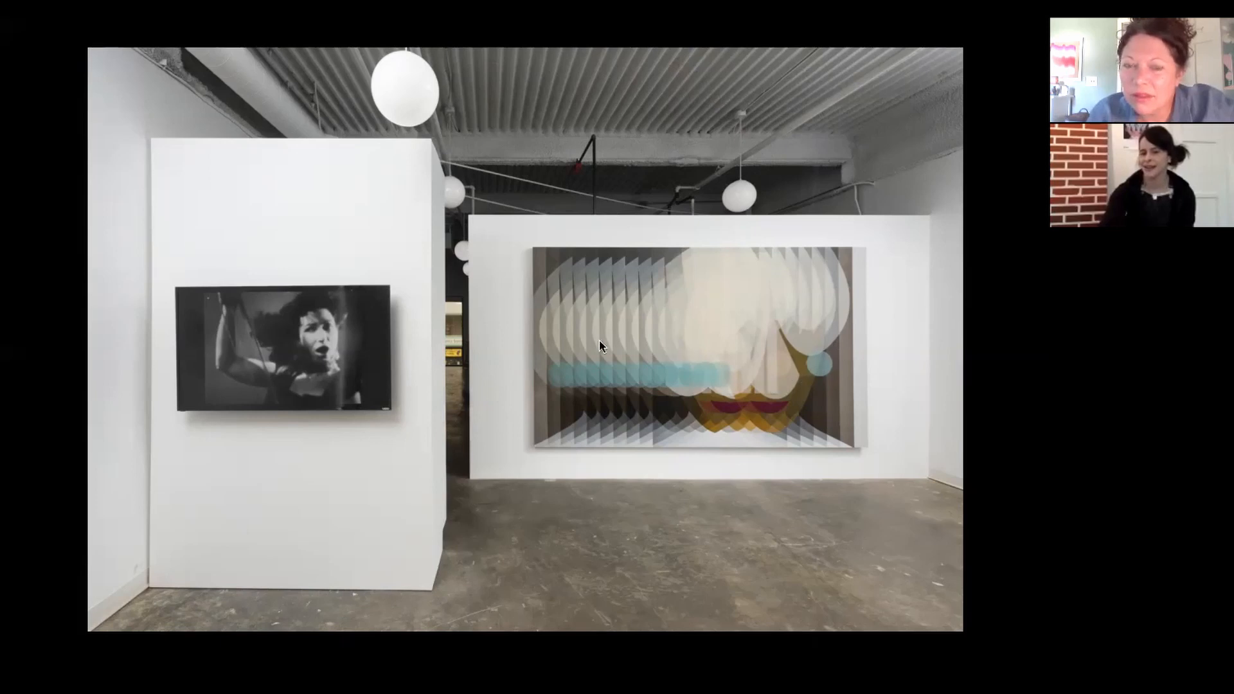
pyautogui.moveTo(863, 347)
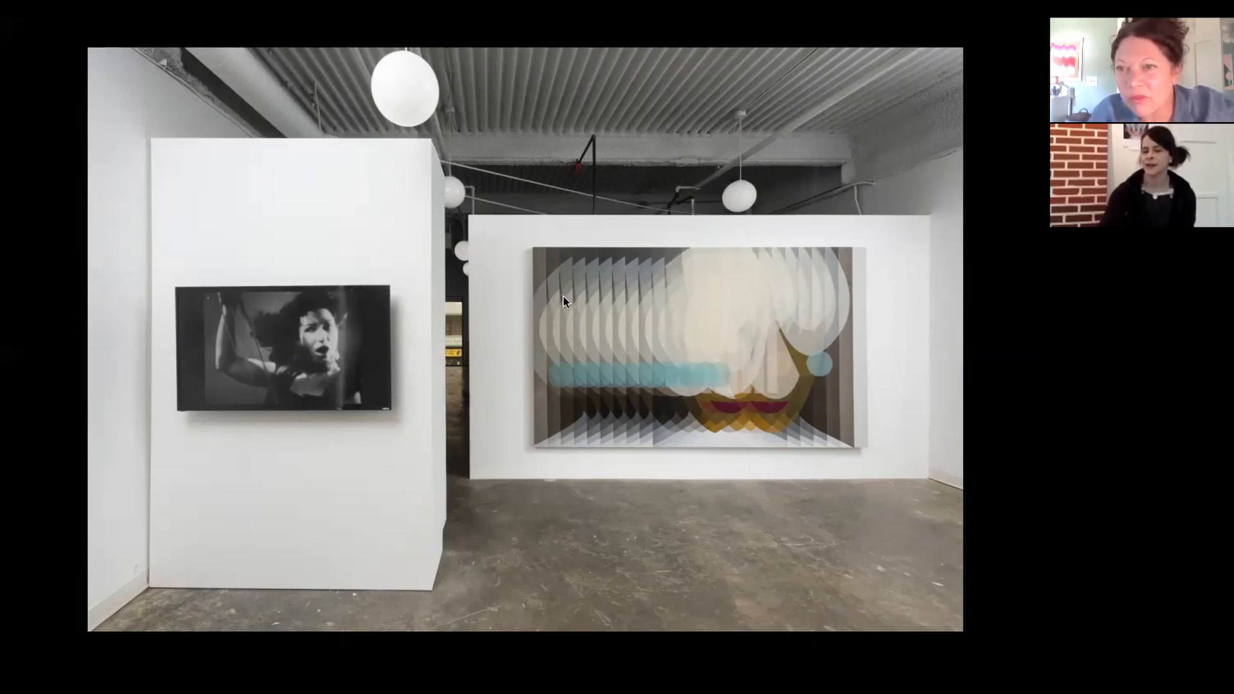
pyautogui.moveTo(603, 320)
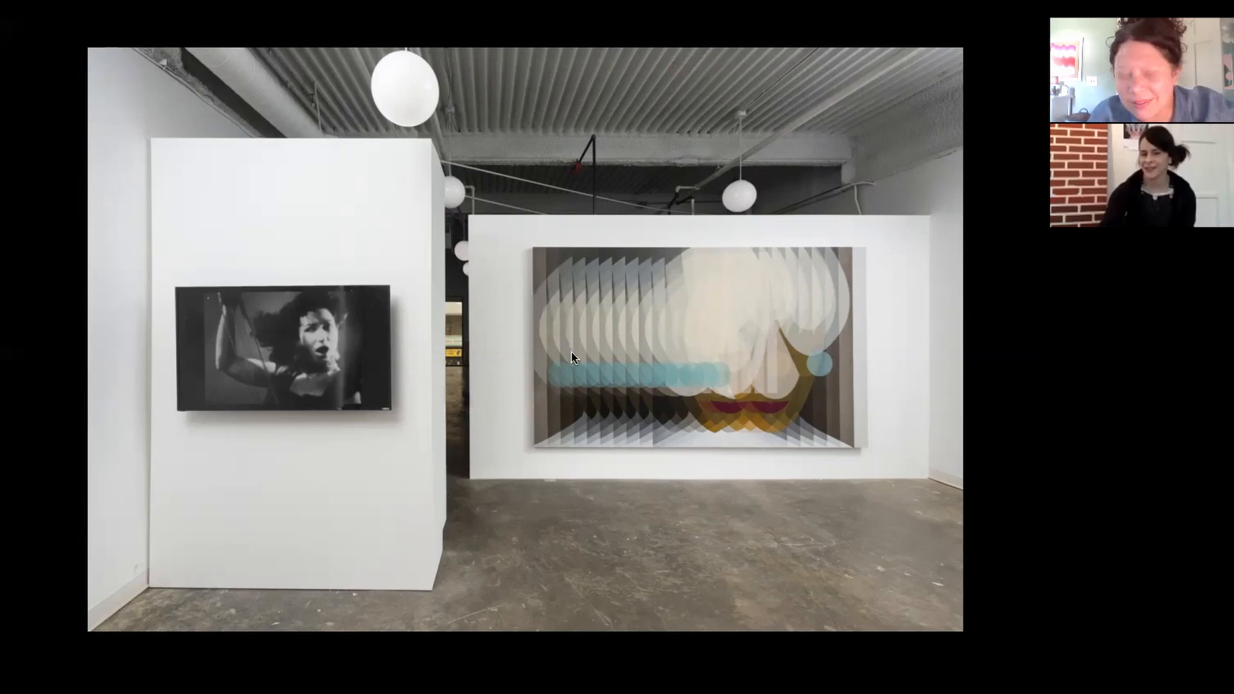
pyautogui.moveTo(621, 332)
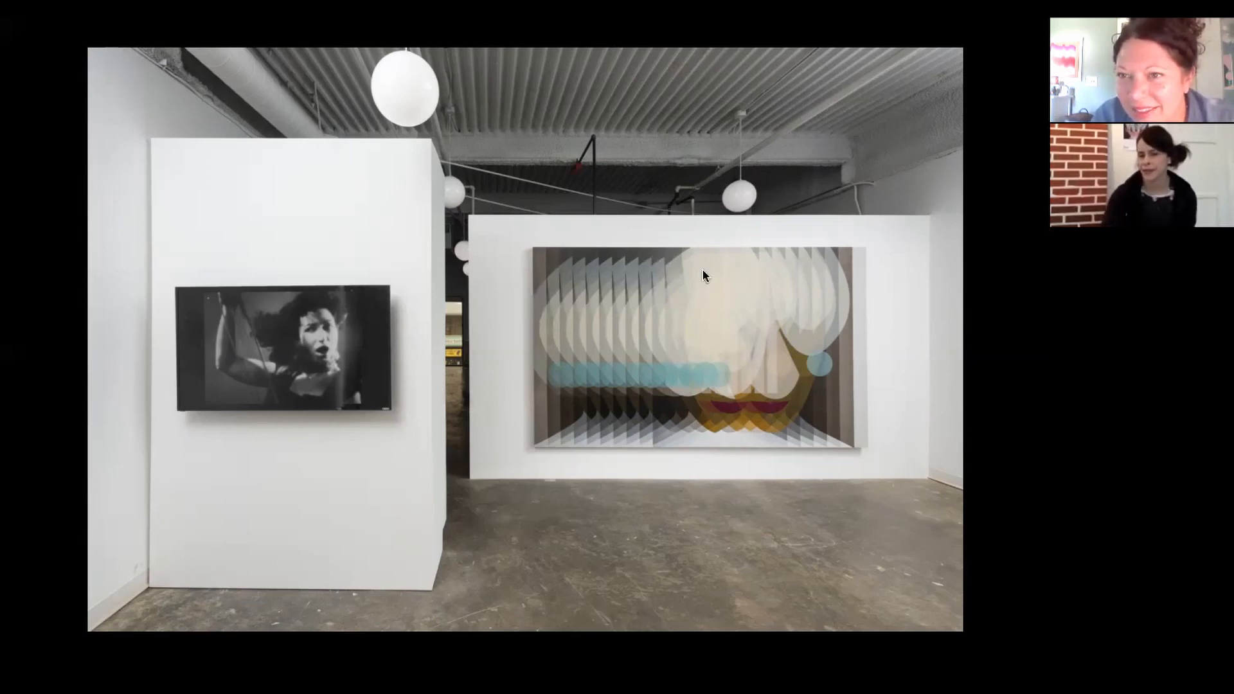
pyautogui.moveTo(894, 378)
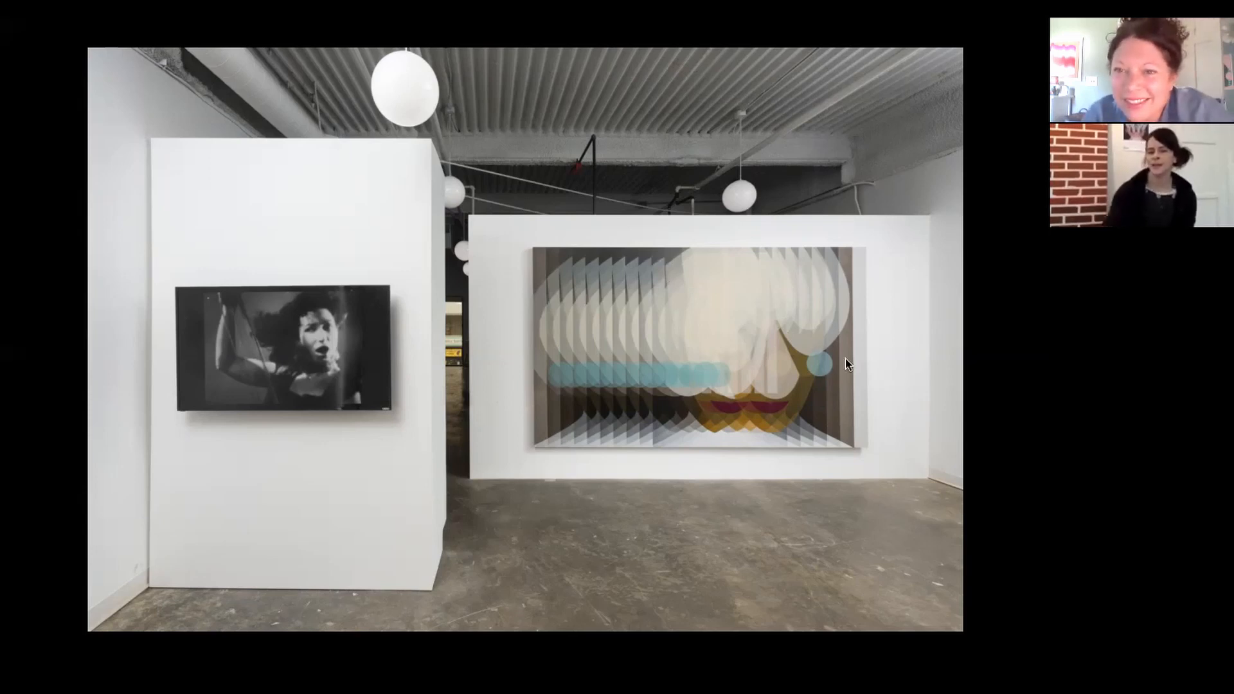
pyautogui.moveTo(504, 210)
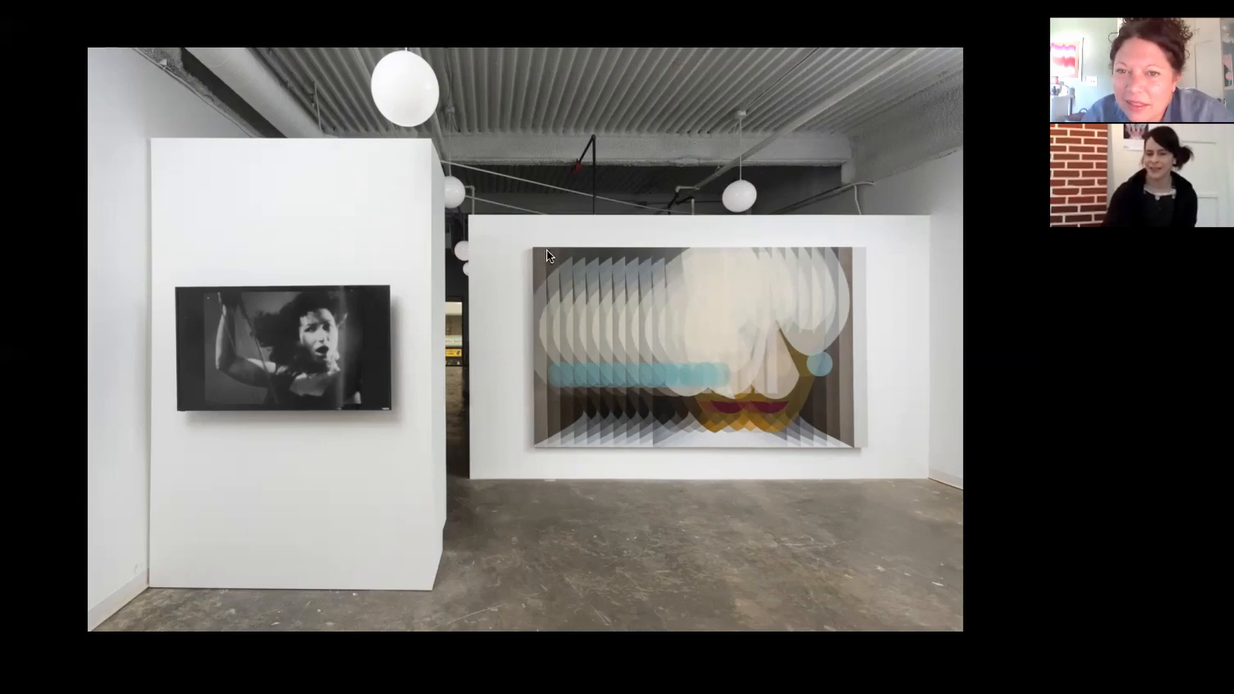
pyautogui.moveTo(900, 410)
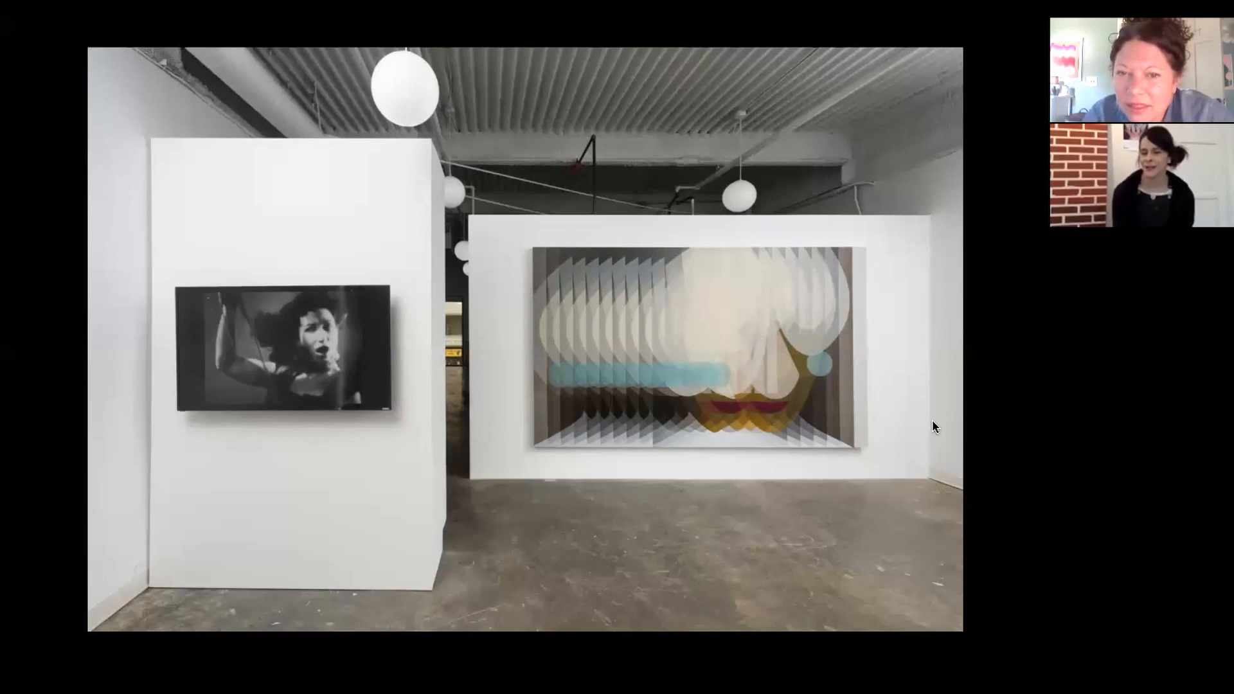
pyautogui.moveTo(660, 124)
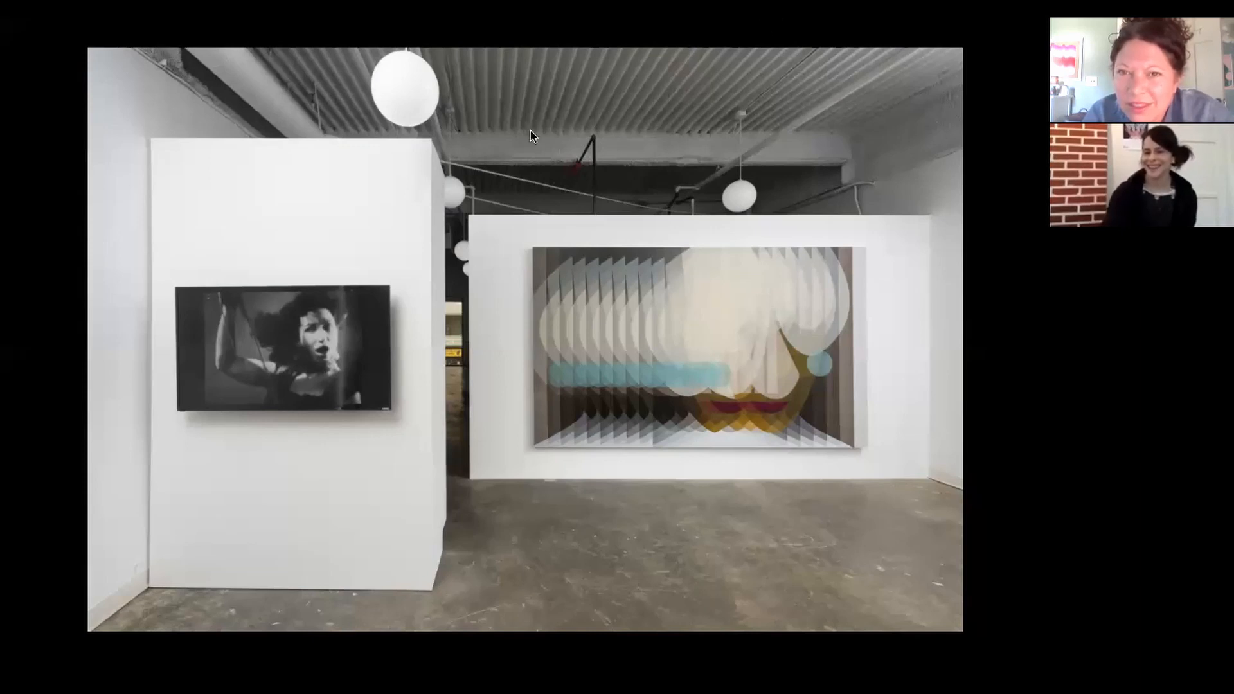
pyautogui.moveTo(619, 355)
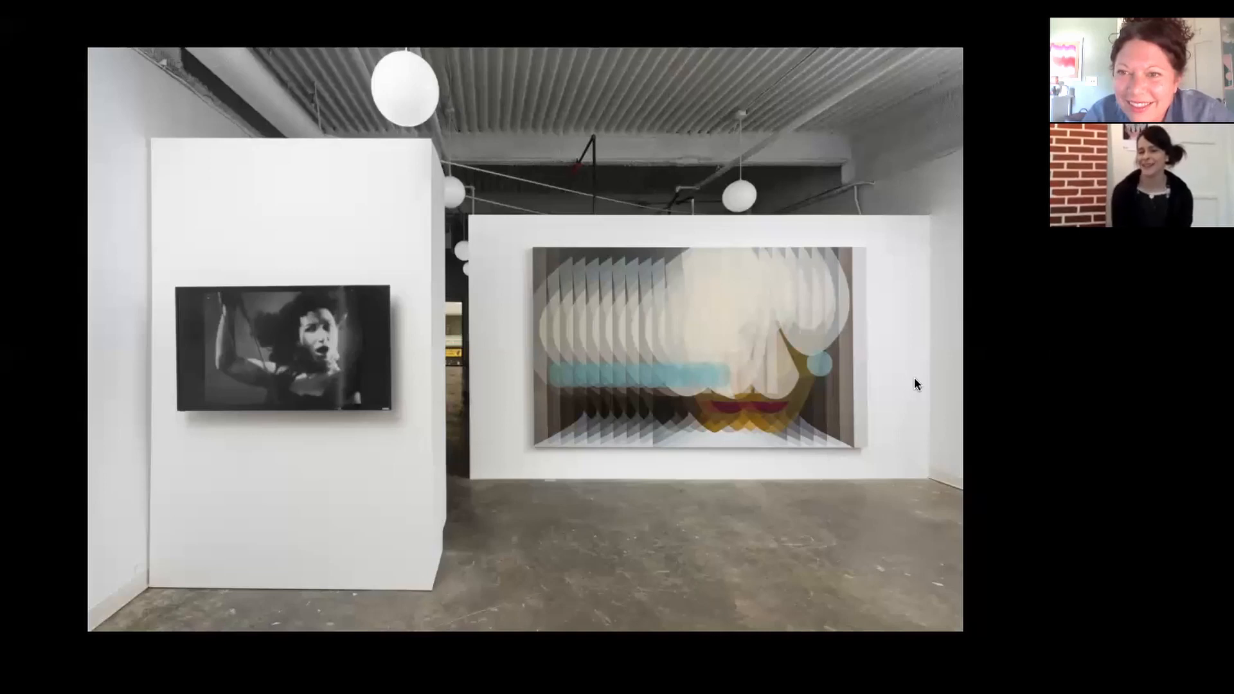
pyautogui.moveTo(744, 199)
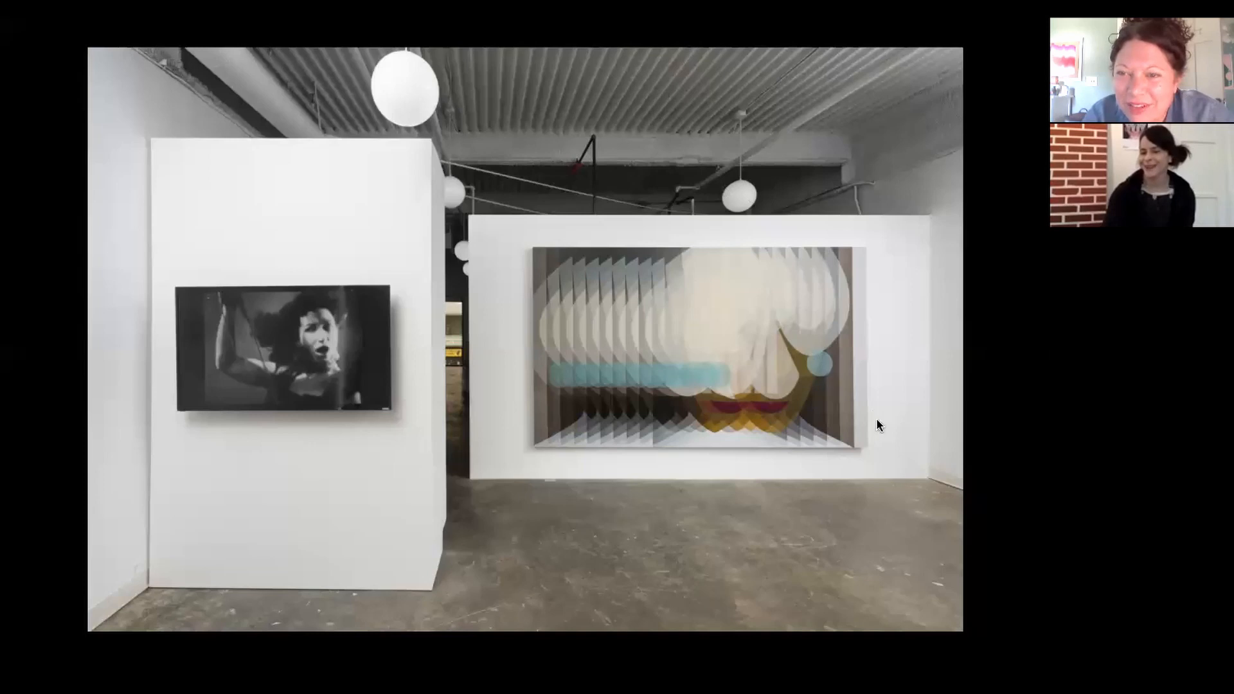
pyautogui.moveTo(887, 430)
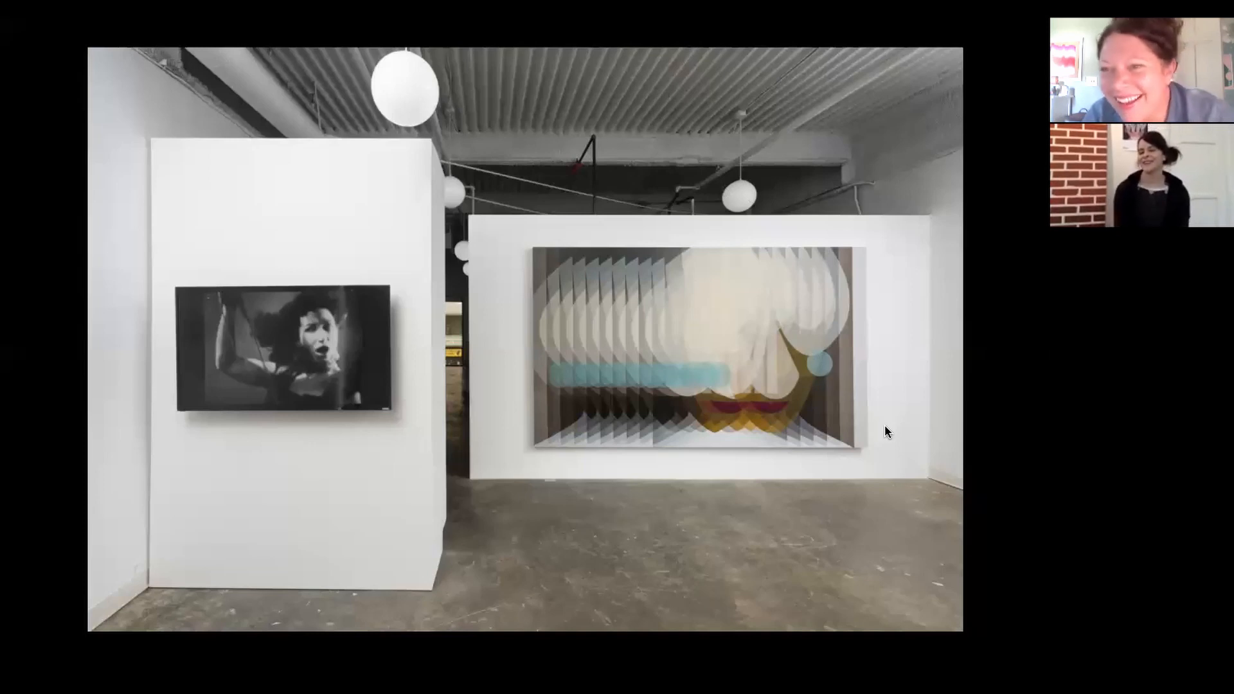